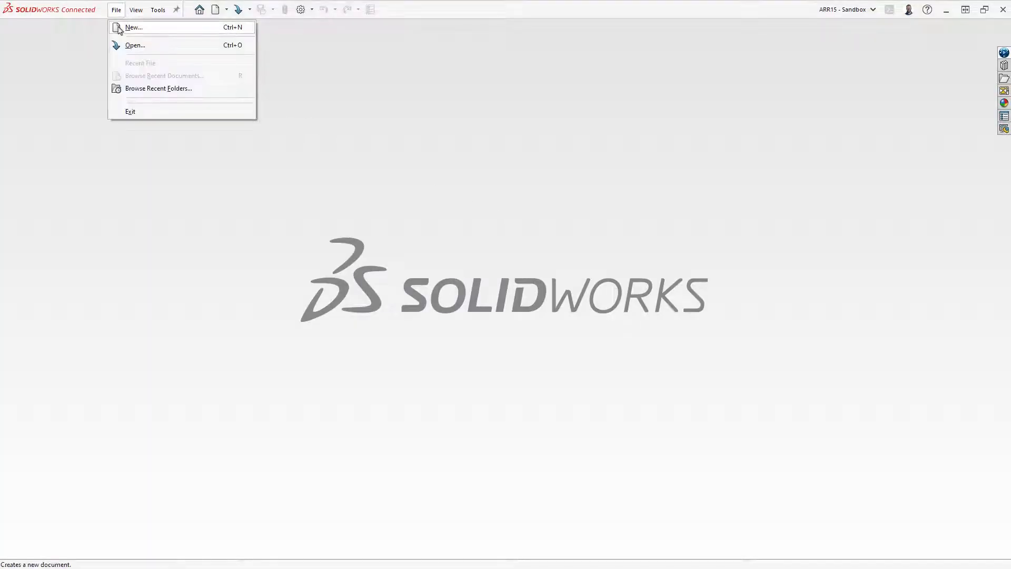
Step: Create a new blank Part document (Part1) from the Part template
{"action": "left_click", "coordinate": [133, 27]}
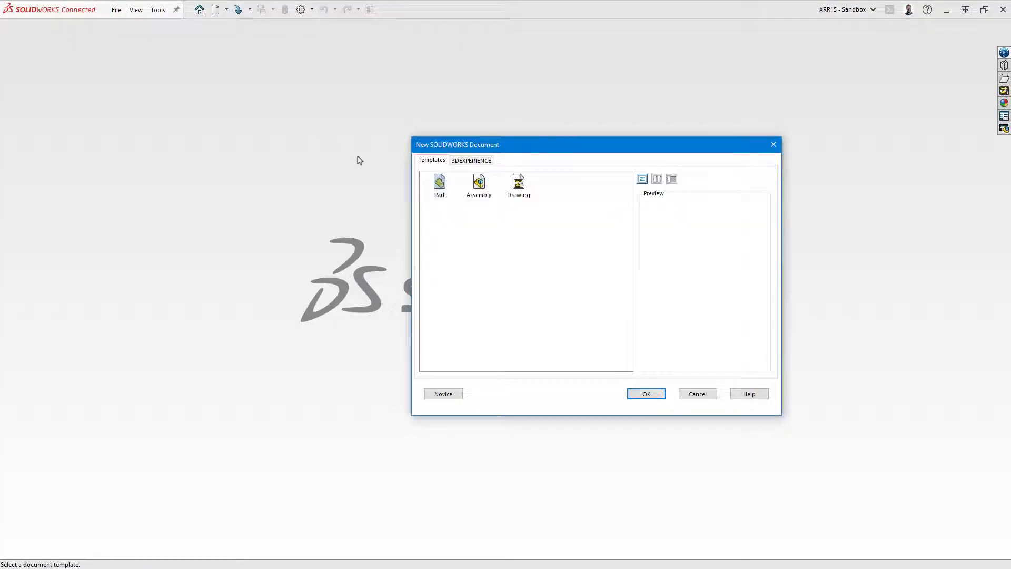
{"action": "left_click", "coordinate": [439, 184]}
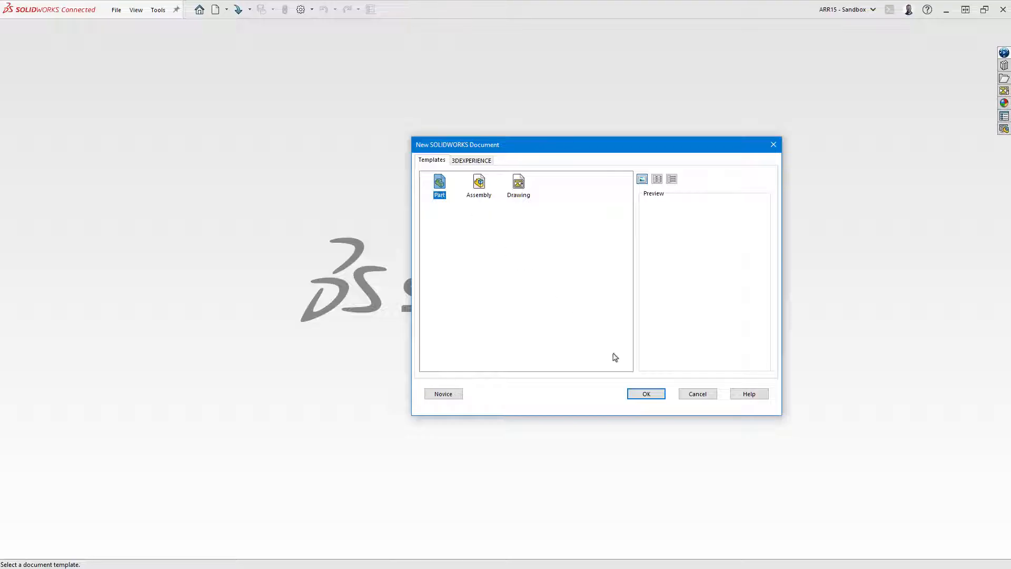
{"action": "left_click", "coordinate": [645, 394]}
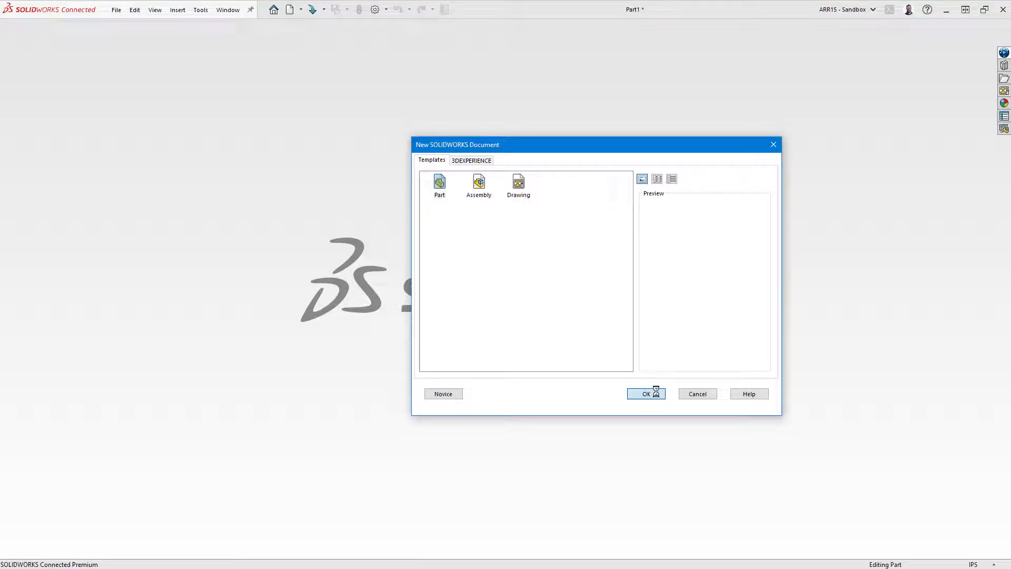
{"action": "left_click", "coordinate": [646, 394]}
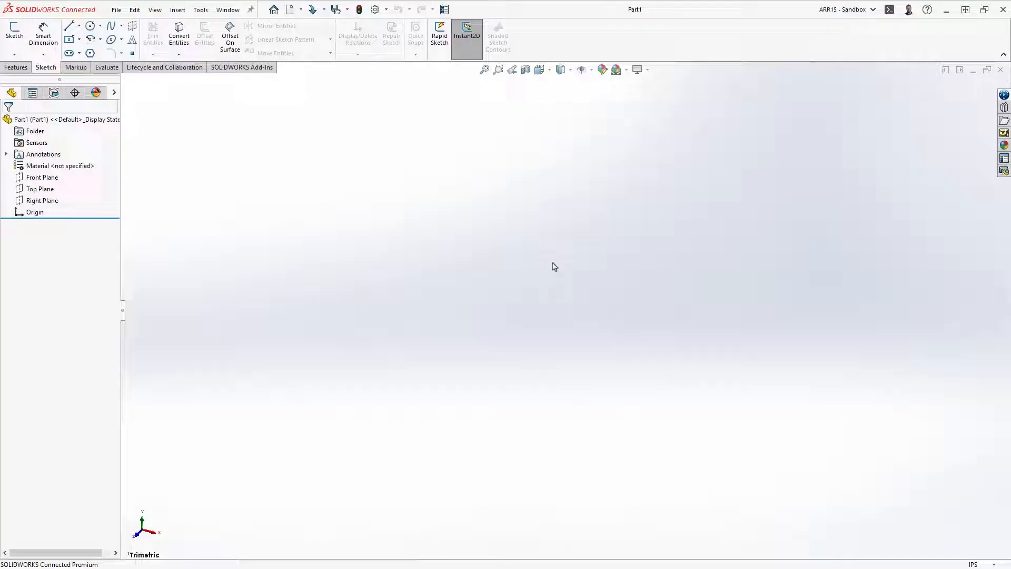
Step: Confirm in Document Properties that Part1 uses IPS units (inch, pound, second)
{"action": "left_click", "coordinate": [375, 9]}
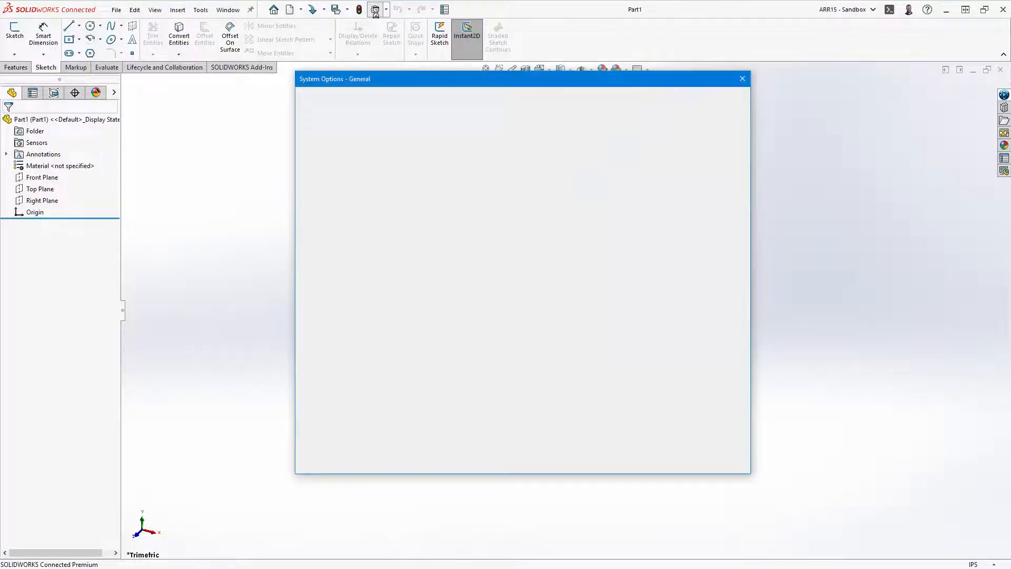
{"action": "left_click", "coordinate": [384, 98]}
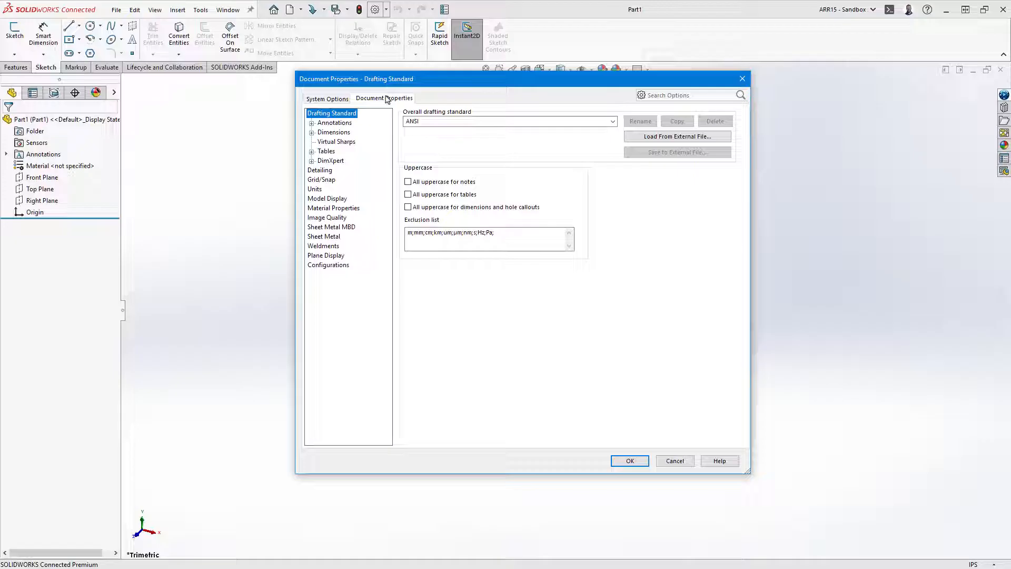
{"action": "left_click", "coordinate": [315, 189]}
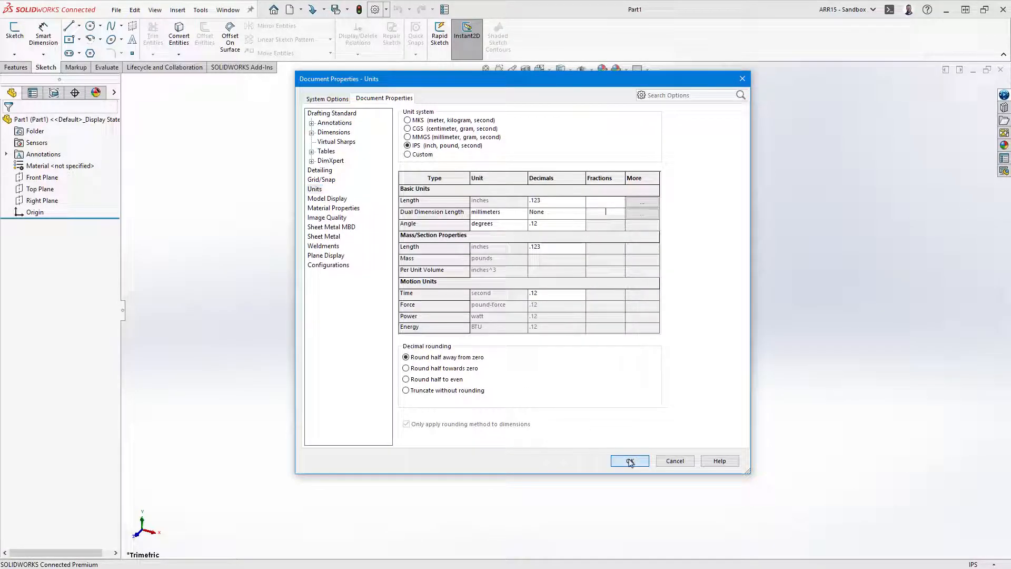
{"action": "left_click", "coordinate": [629, 460]}
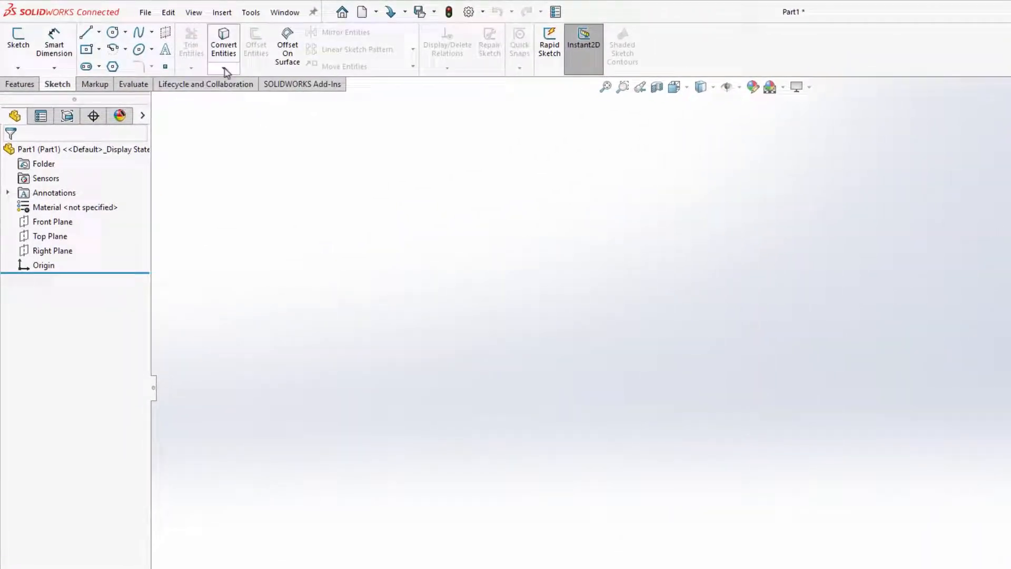
{"action": "left_click", "coordinate": [222, 12]}
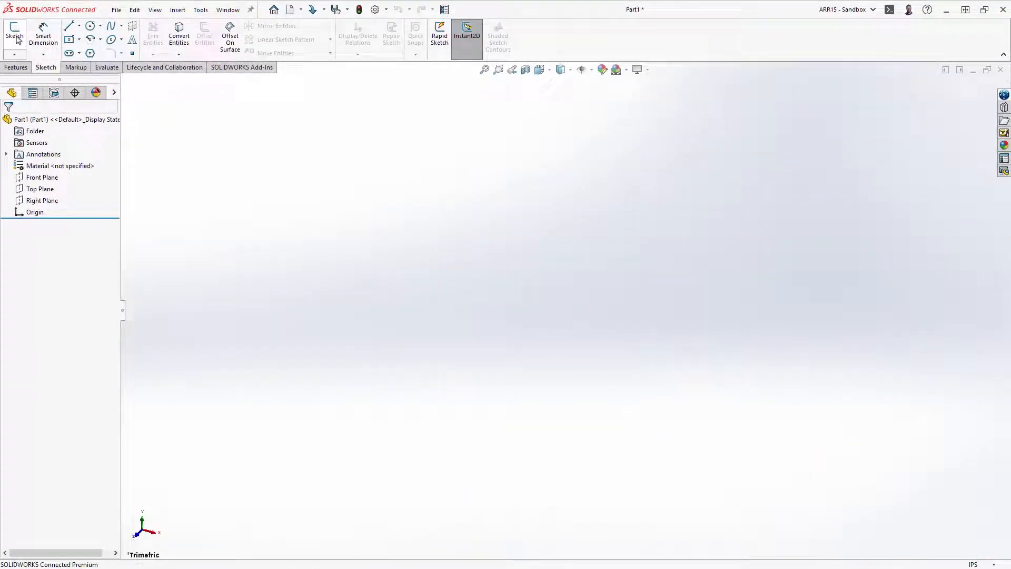
Step: Draw a center rectangle at the origin on the Top Plane, dimensioned 2.00 in
{"action": "left_click", "coordinate": [14, 32]}
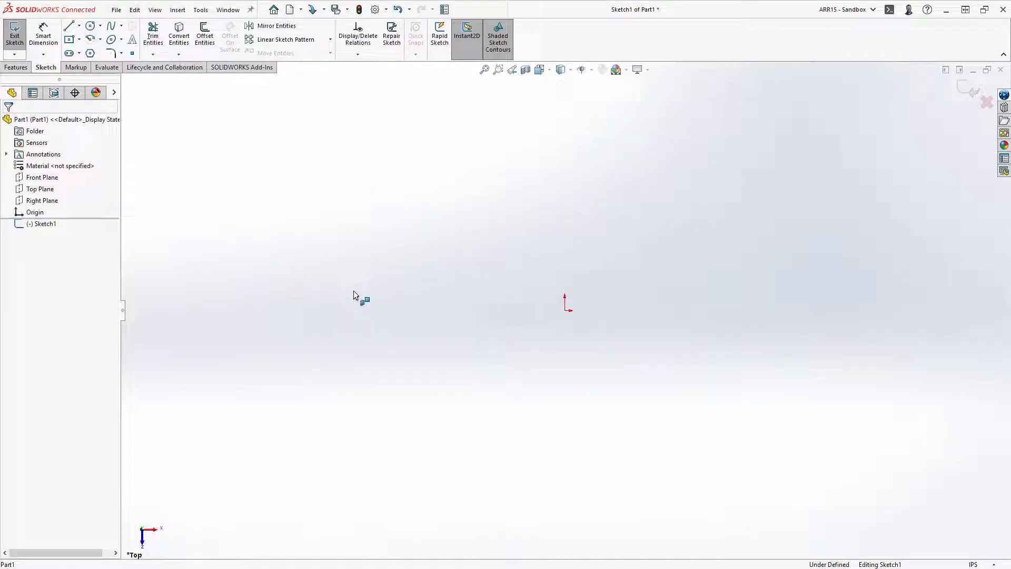
{"action": "left_click", "coordinate": [79, 40]}
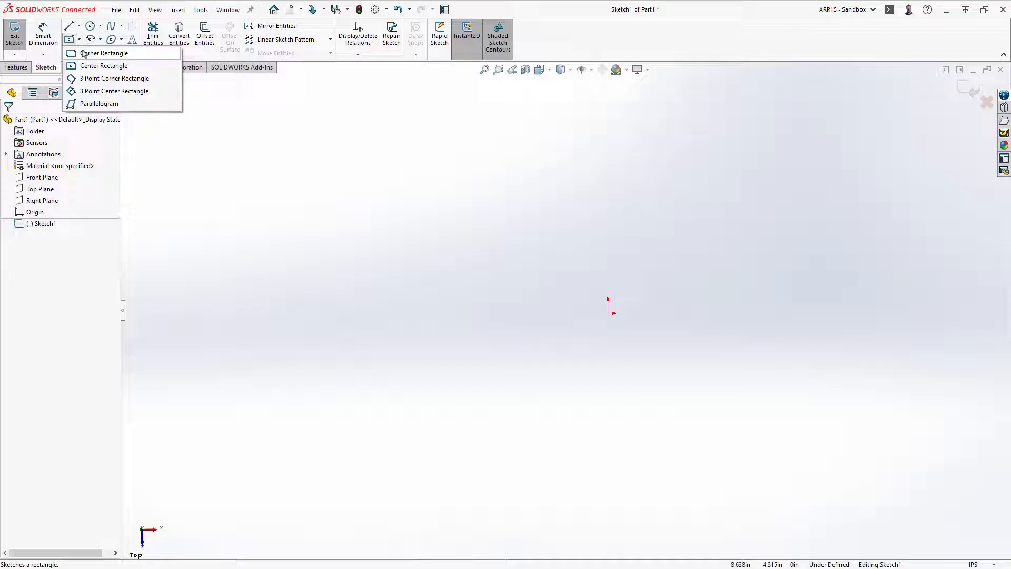
{"action": "left_click", "coordinate": [103, 65]}
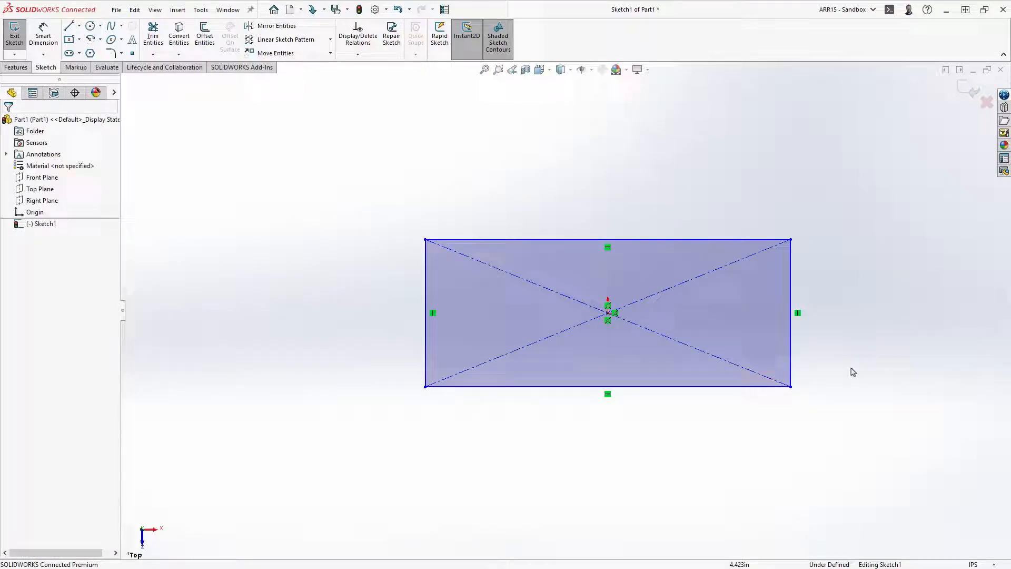
{"action": "mouse_move", "coordinate": [607, 256]}
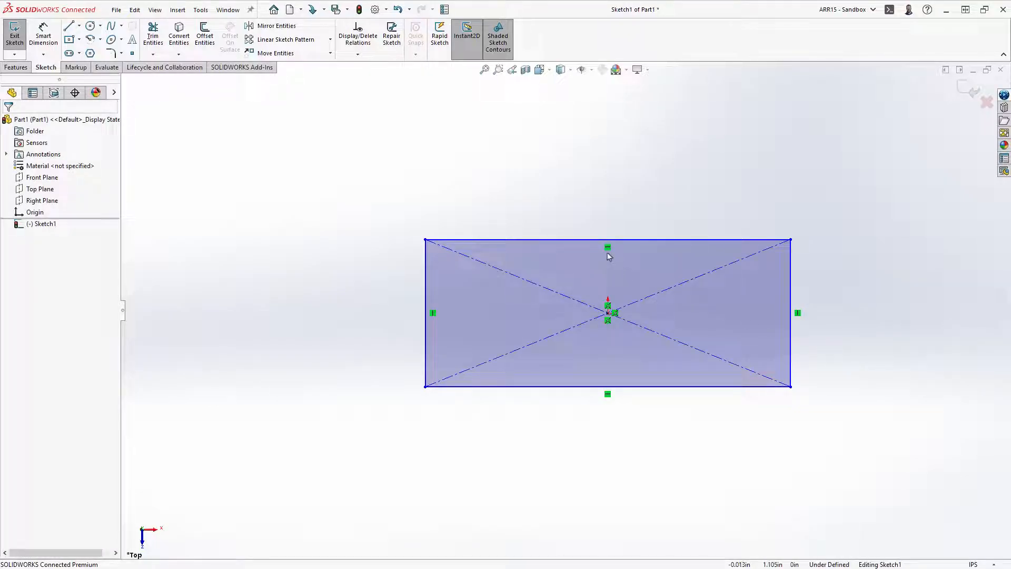
{"action": "mouse_move", "coordinate": [801, 323]}
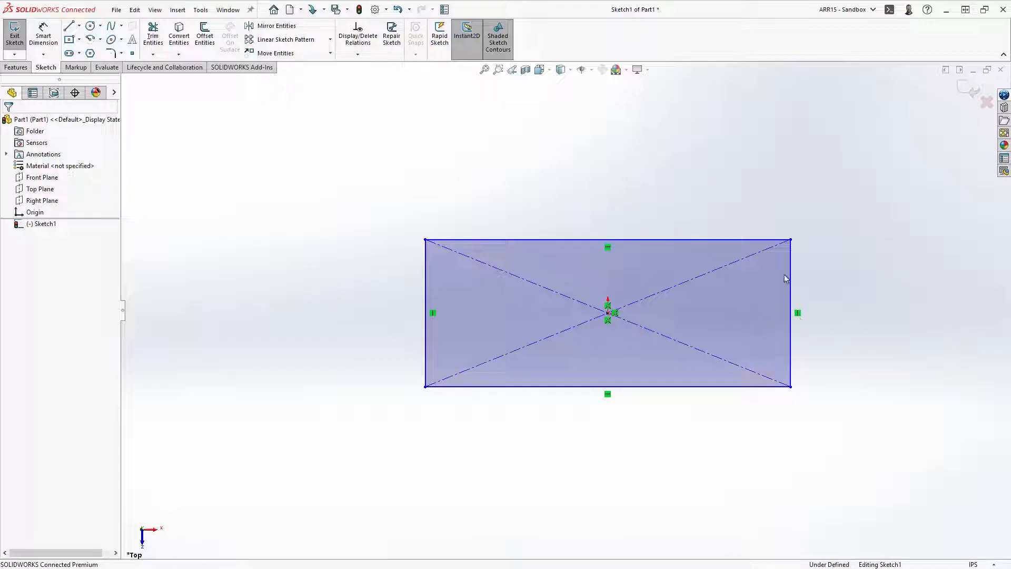
{"action": "mouse_move", "coordinate": [792, 245]}
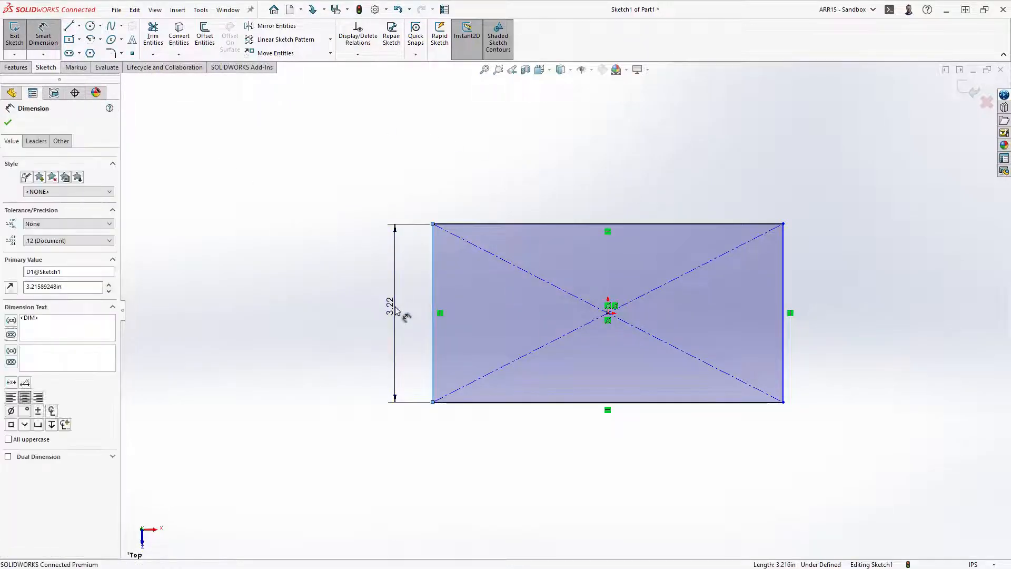
{"action": "type", "text": "2.00in"}
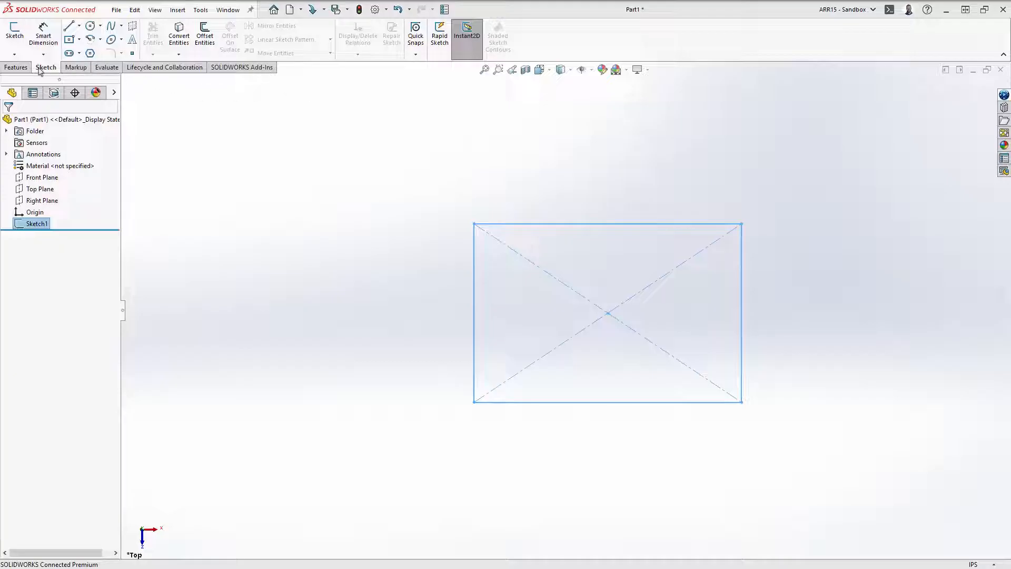
Step: Extrude the rectangle sketch Blind 0.375 in into the Boss-Extrude1 plate
{"action": "left_click", "coordinate": [16, 67]}
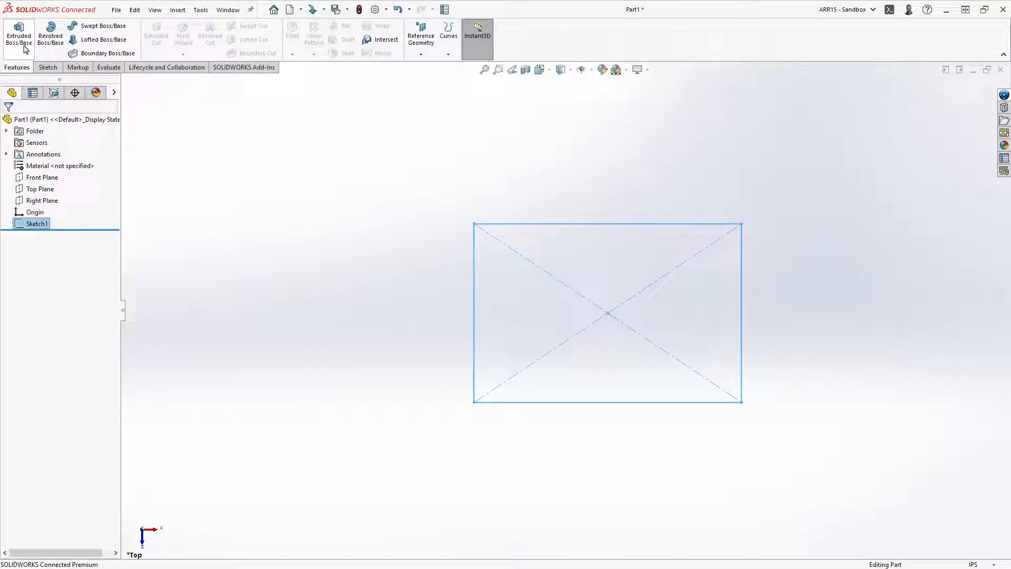
{"action": "left_click", "coordinate": [18, 35]}
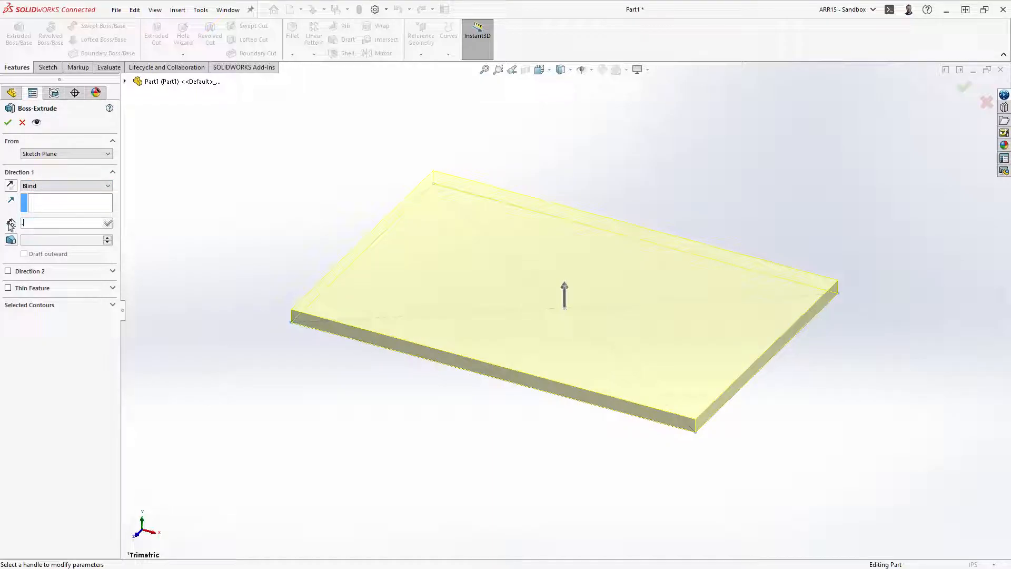
{"action": "type", "text": "0.375in"}
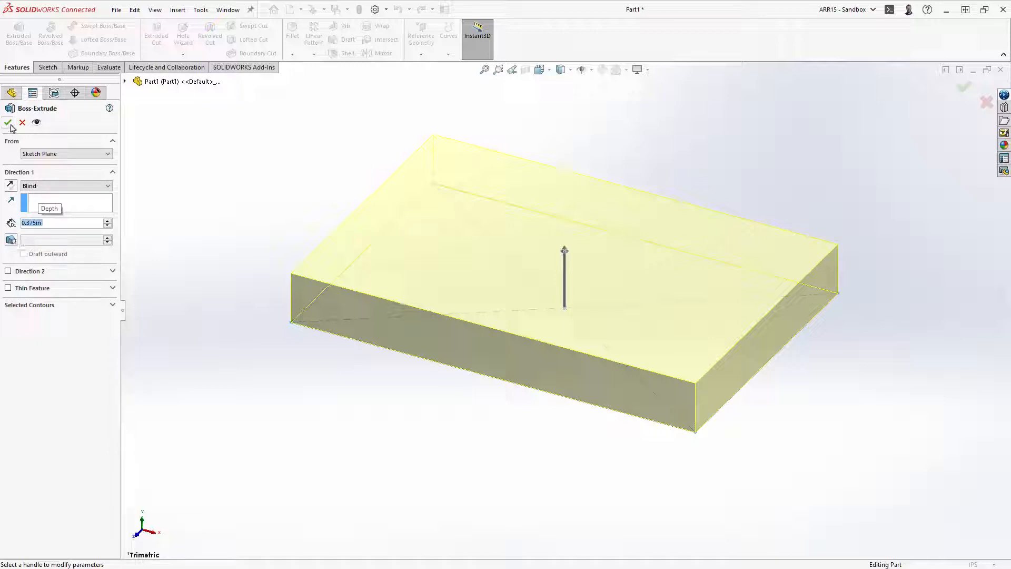
{"action": "left_click", "coordinate": [9, 123]}
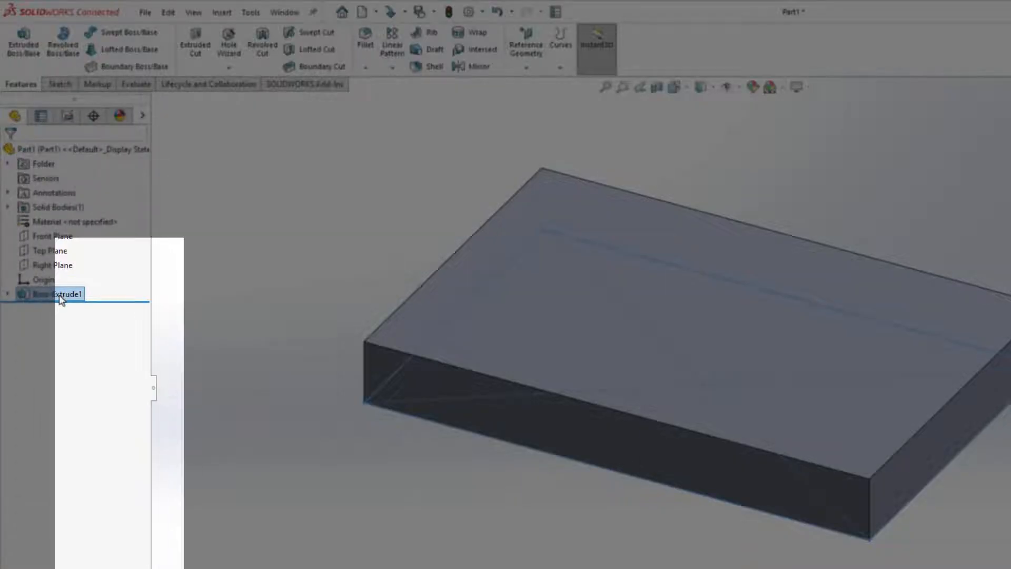
{"action": "right_click", "coordinate": [48, 294]}
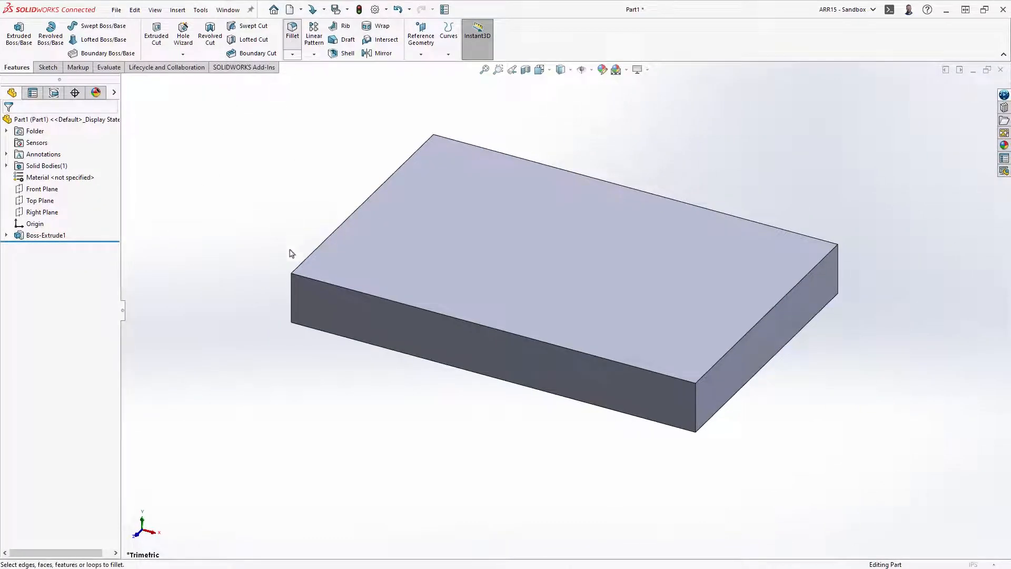
Step: Fillet the plate's vertical corners at 0.25 in and chamfer its top edge 0.125 in
{"action": "left_click", "coordinate": [291, 32]}
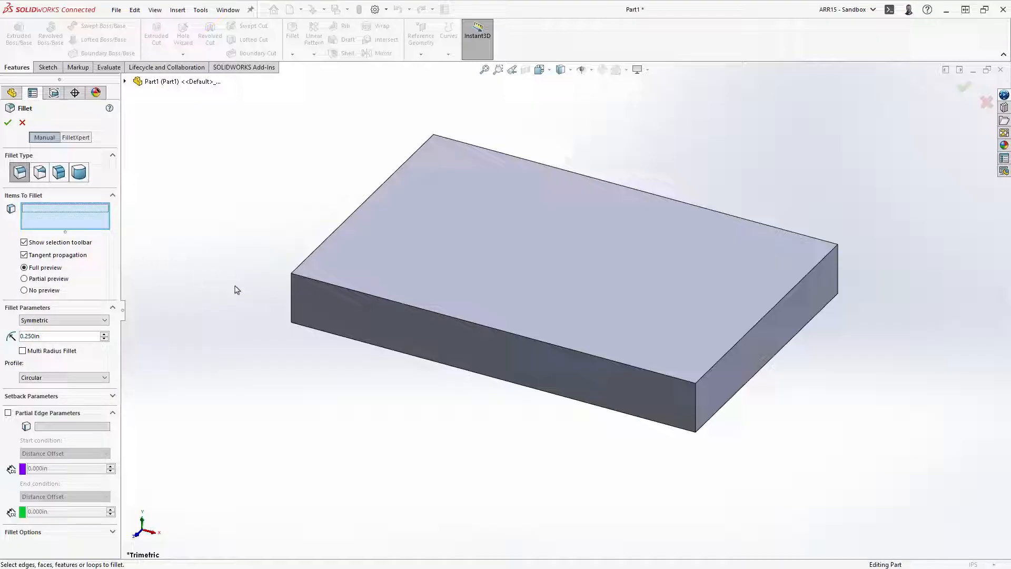
{"action": "left_click", "coordinate": [319, 283]}
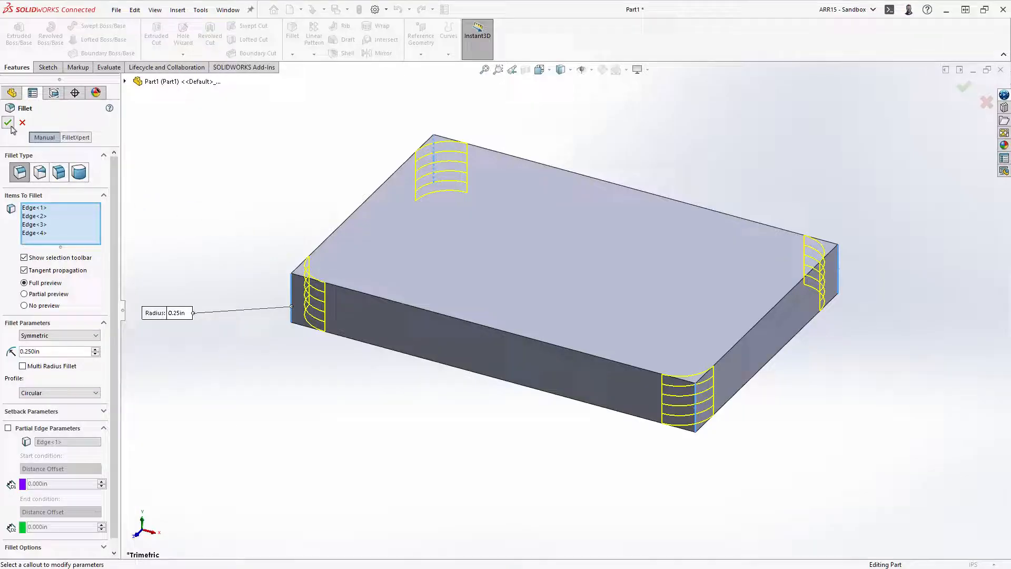
{"action": "left_click", "coordinate": [9, 123]}
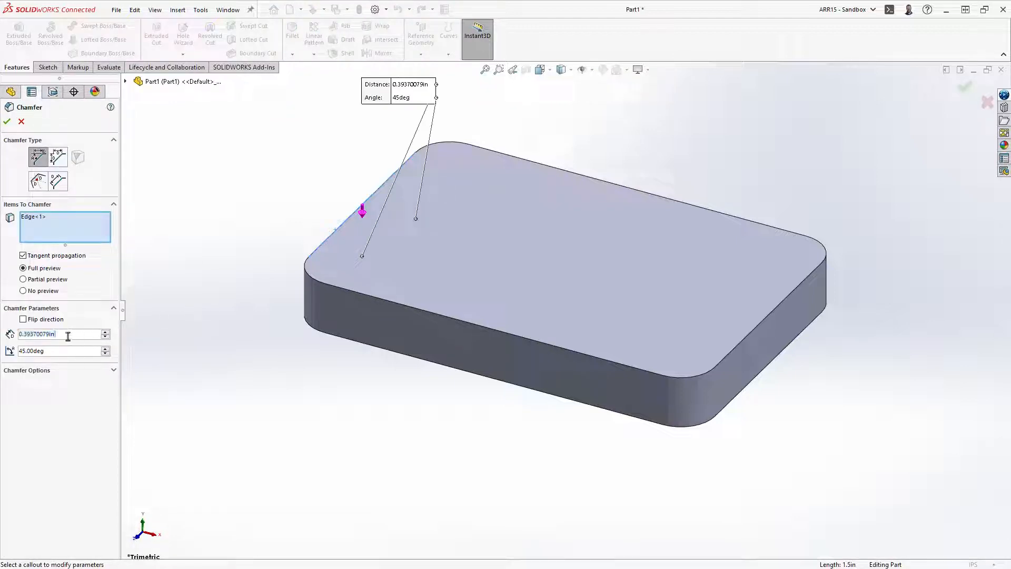
{"action": "type", "text": "0.125in"}
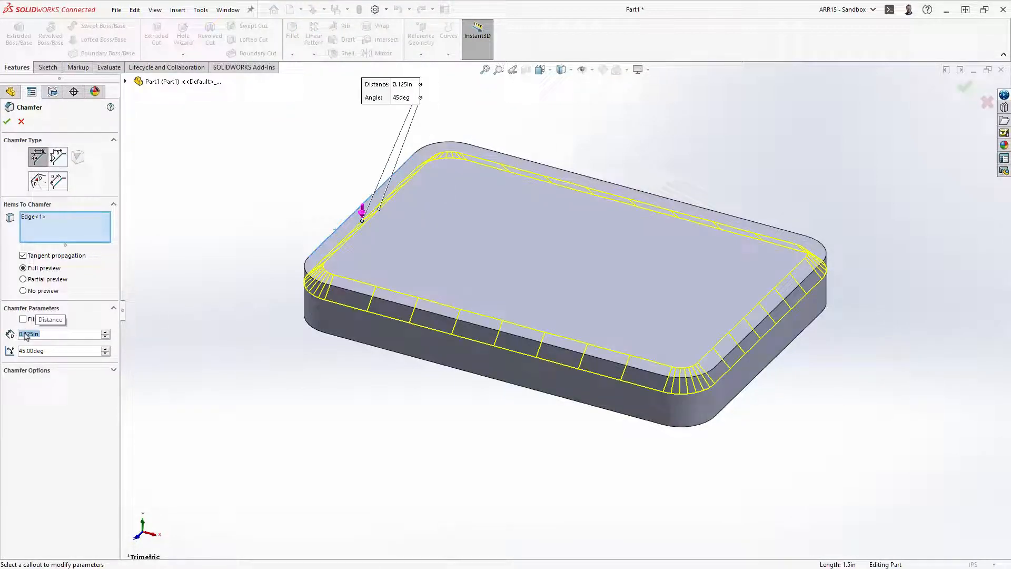
{"action": "left_click", "coordinate": [7, 122]}
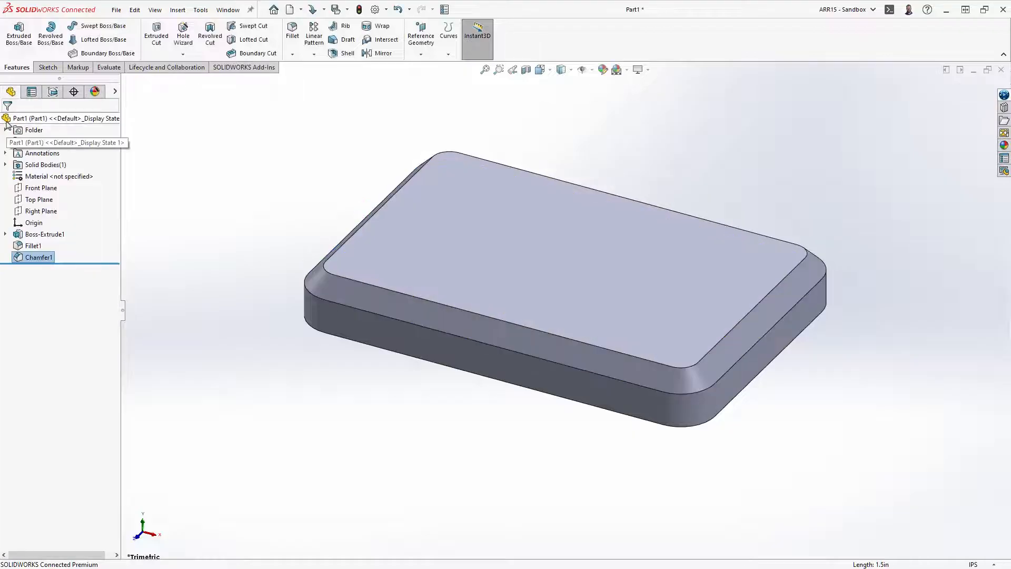
Step: Start a Hole Wizard countersunk hole for 1/4 flat head screws on the top face
{"action": "left_click", "coordinate": [44, 234]}
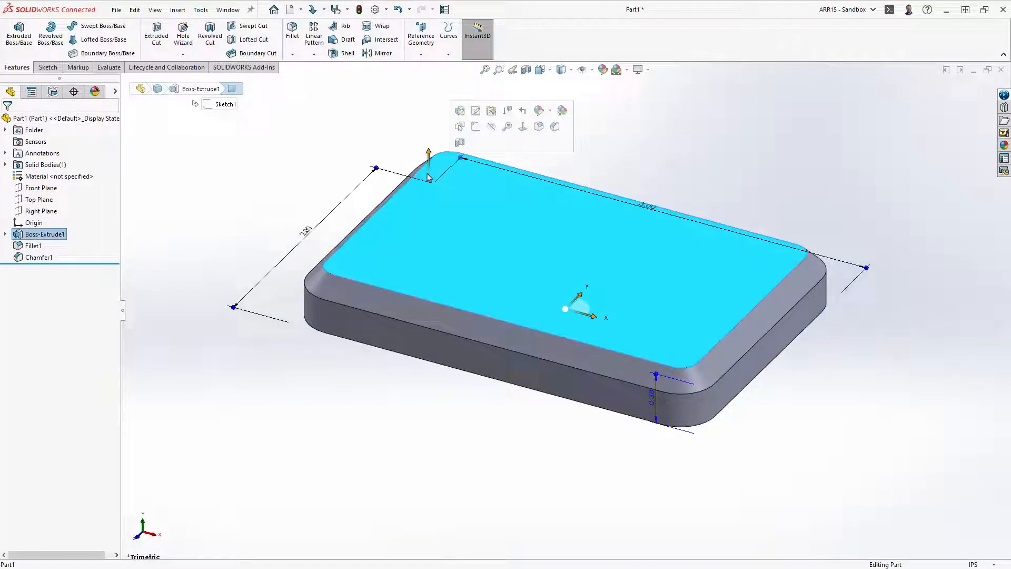
{"action": "left_click", "coordinate": [183, 34]}
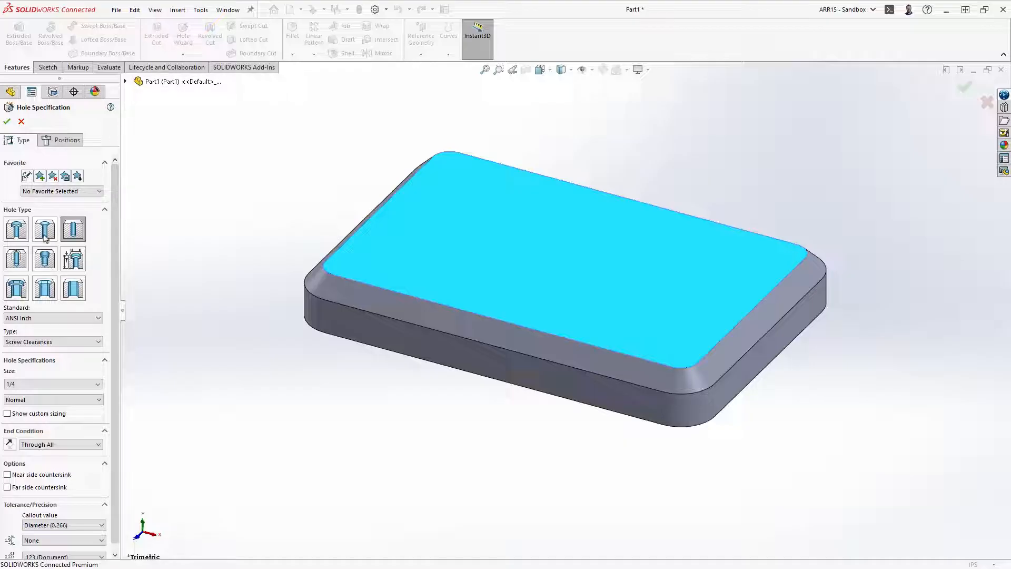
{"action": "left_click", "coordinate": [45, 229]}
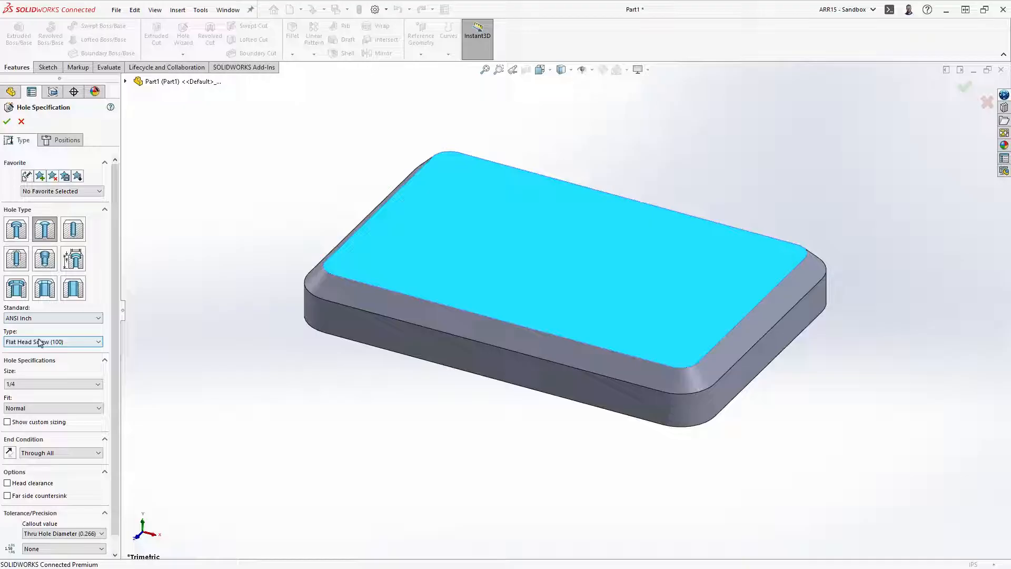
{"action": "left_click", "coordinate": [67, 140]}
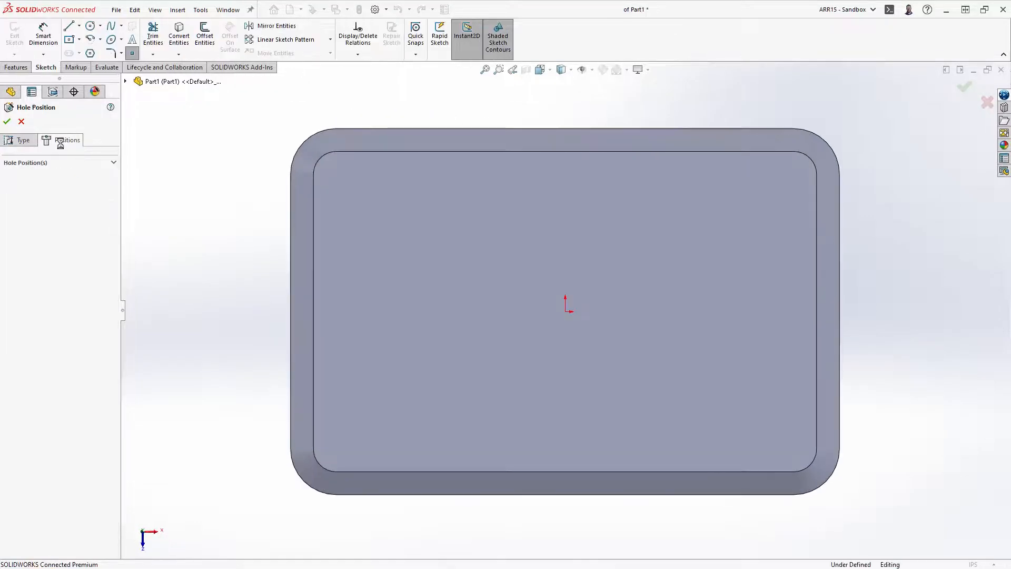
Step: Place four countersunk holes near the plate corners, 0.50 in from the edges
{"action": "left_click", "coordinate": [378, 209]}
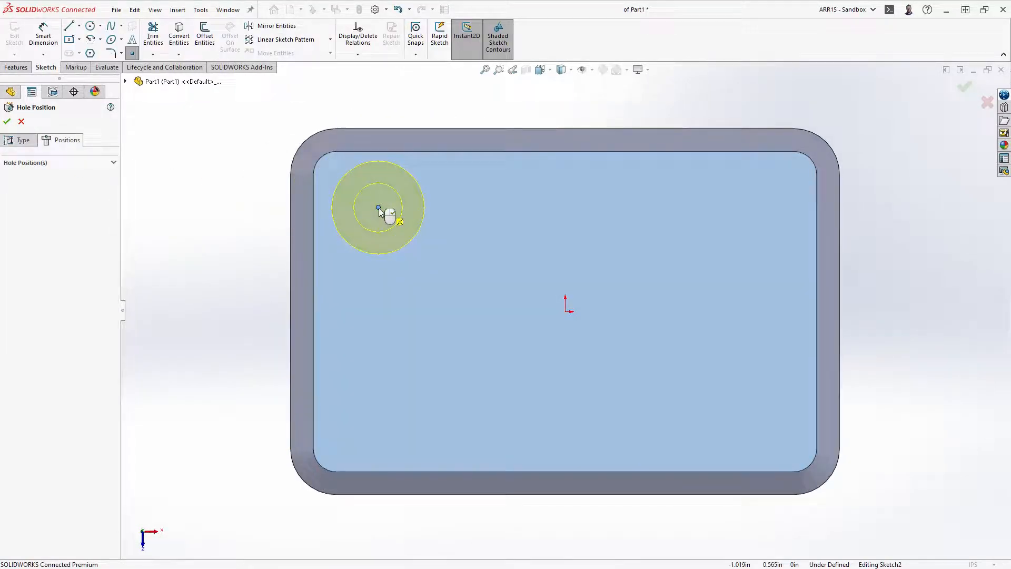
{"action": "left_click", "coordinate": [100, 25]}
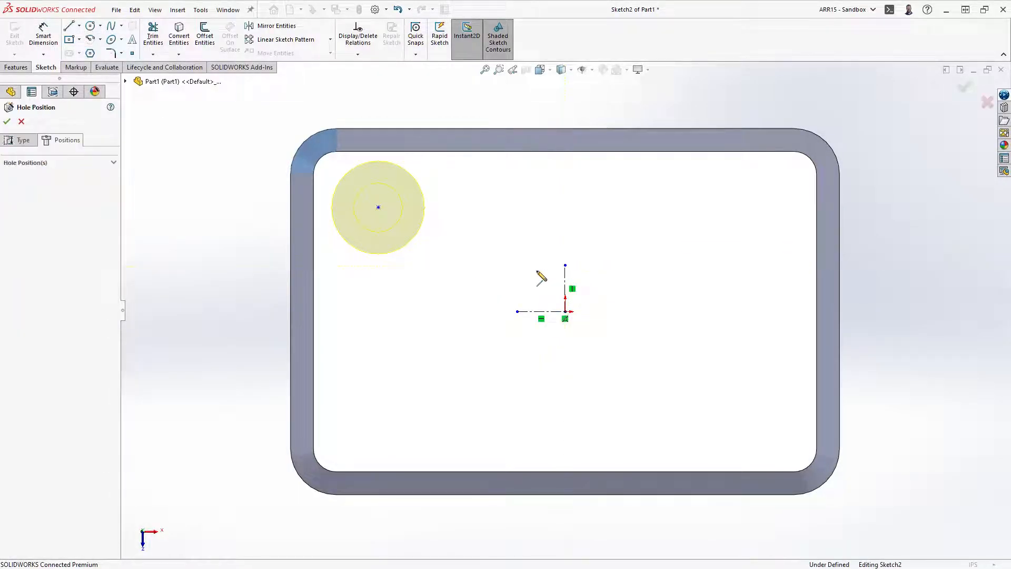
{"action": "left_click", "coordinate": [378, 207]}
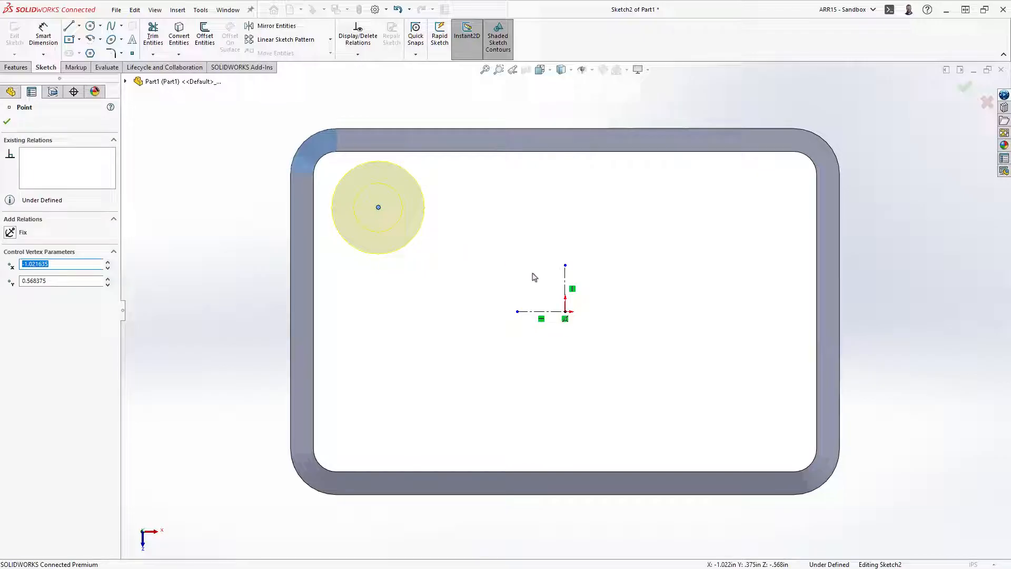
{"action": "left_click", "coordinate": [566, 277]}
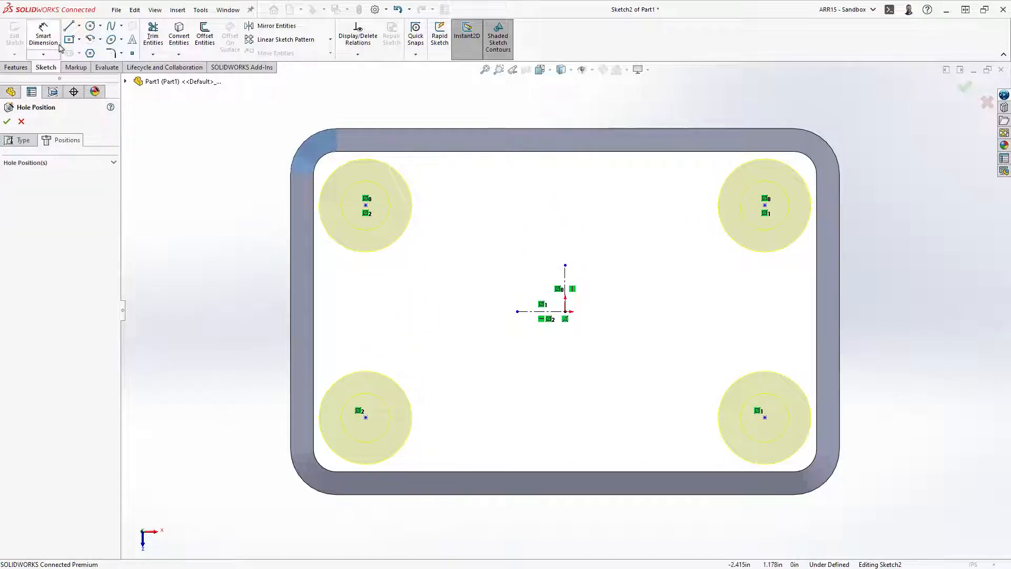
{"action": "left_click", "coordinate": [366, 205]}
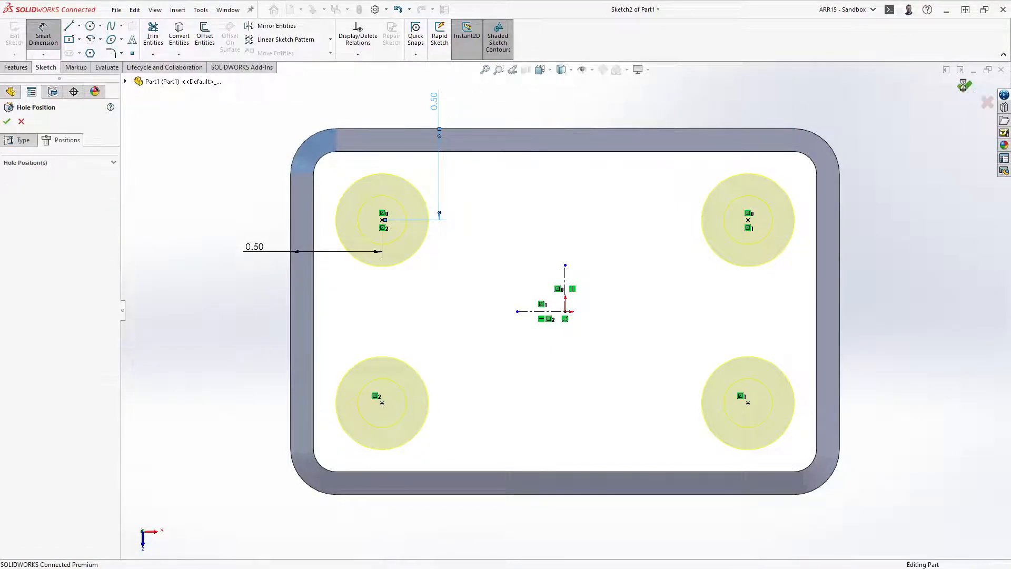
{"action": "left_click", "coordinate": [7, 122]}
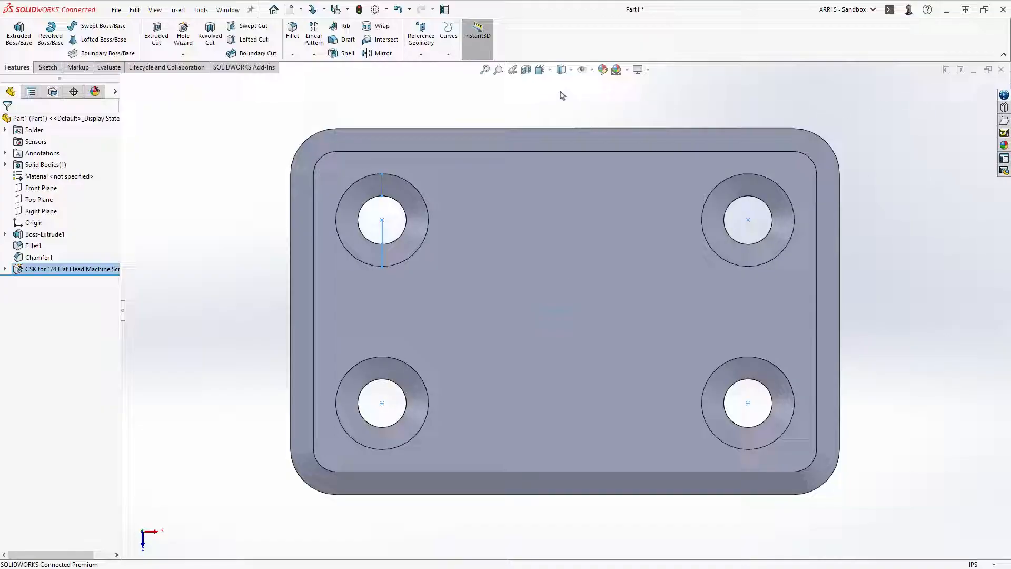
Step: View the plate isometrically and select the Front Plane for a new sketch
{"action": "left_click", "coordinate": [541, 69]}
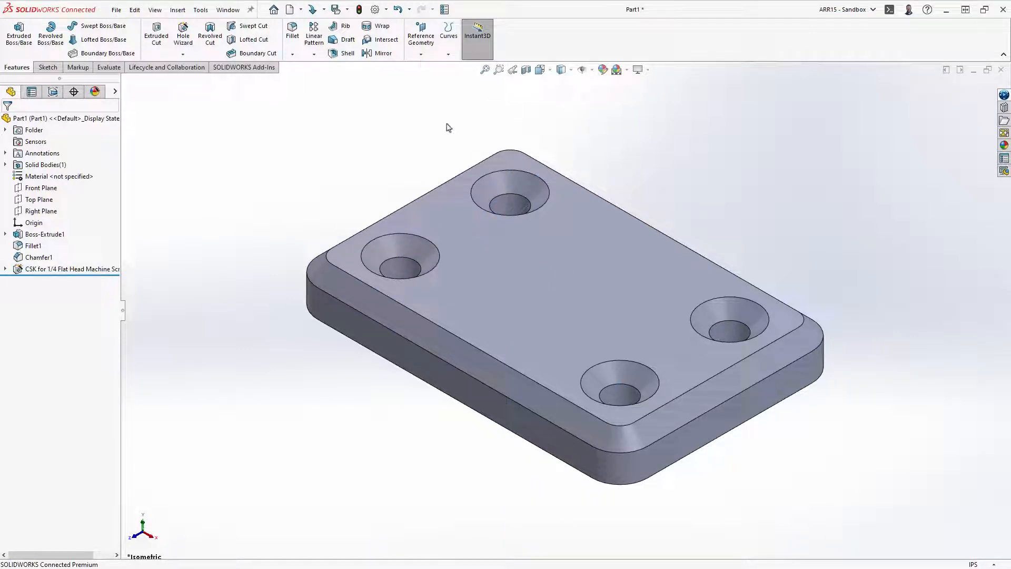
{"action": "left_click", "coordinate": [41, 188]}
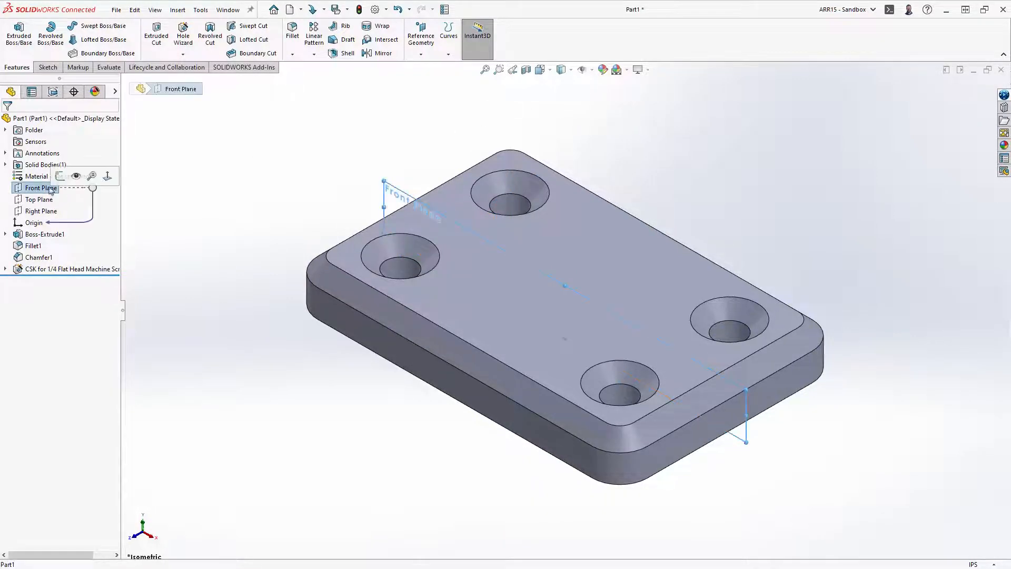
{"action": "left_click", "coordinate": [46, 67]}
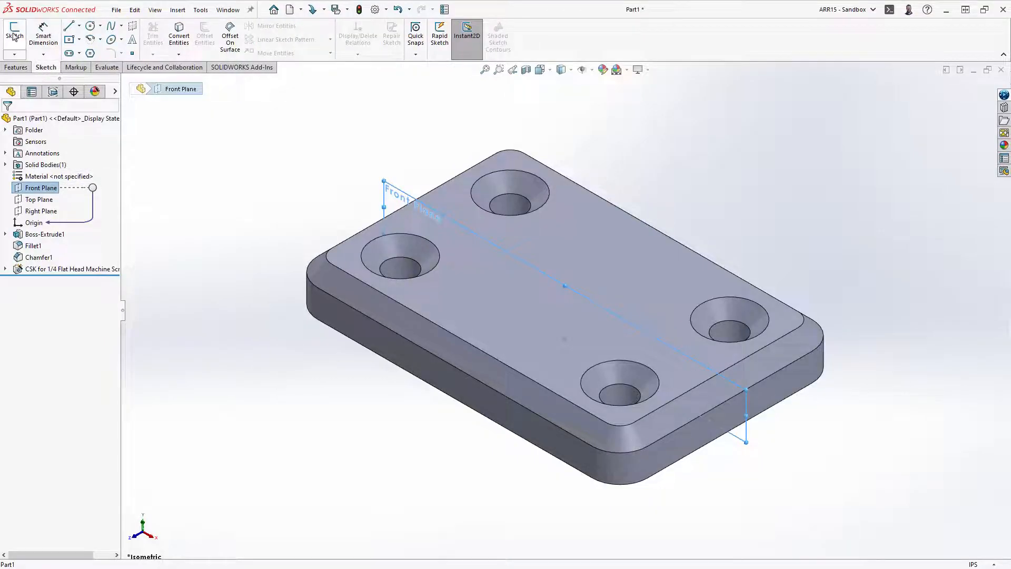
Step: Sketch a centred tab profile with straight sides and a dimensioned semicircular top
{"action": "left_click", "coordinate": [15, 36]}
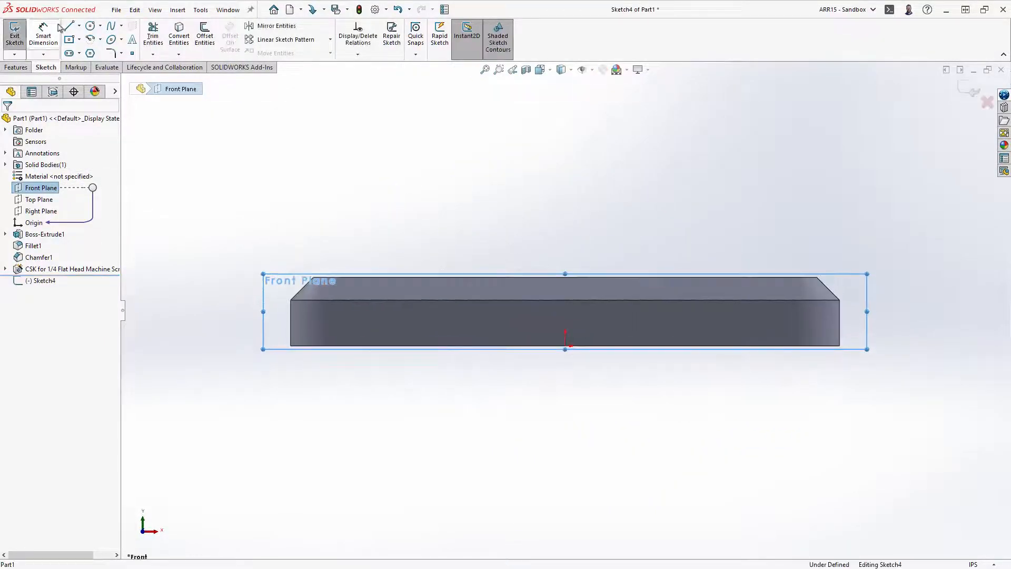
{"action": "left_click", "coordinate": [67, 25]}
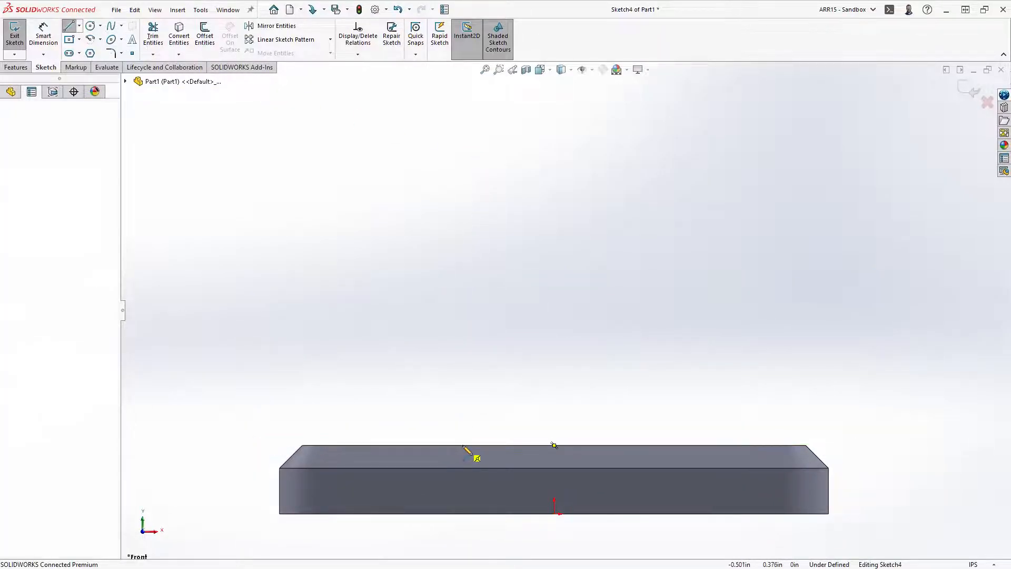
{"action": "left_click_drag", "start_coordinate": [462, 450], "coordinate": [462, 332]}
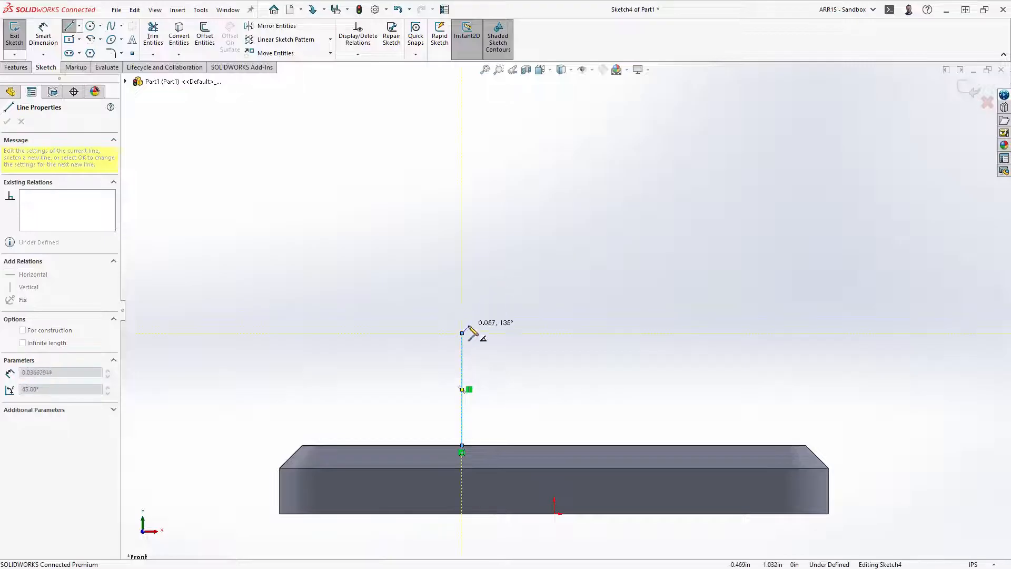
{"action": "left_click_drag", "start_coordinate": [462, 333], "coordinate": [636, 333]}
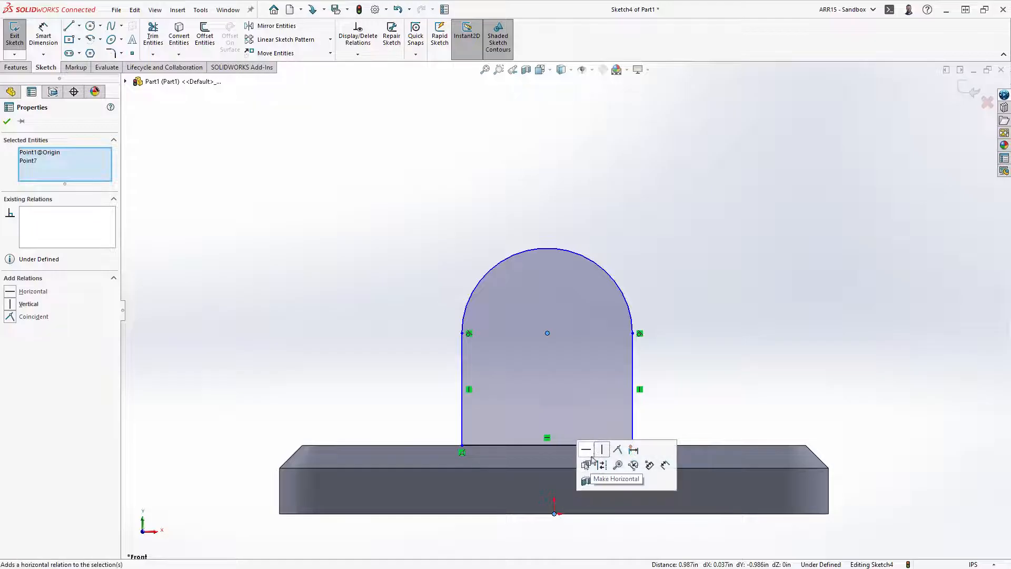
{"action": "left_click", "coordinate": [601, 449]}
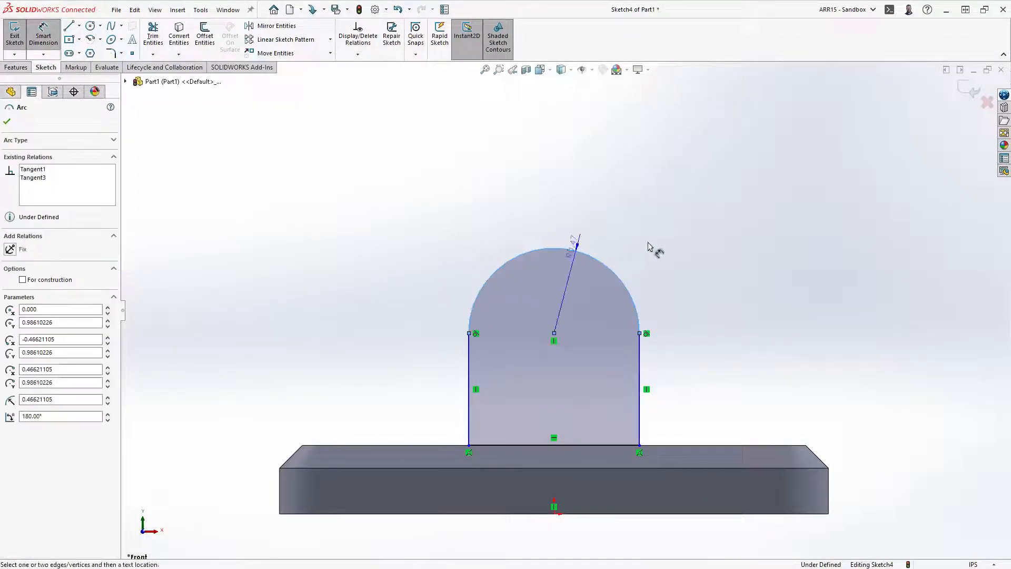
{"action": "left_click", "coordinate": [555, 252]}
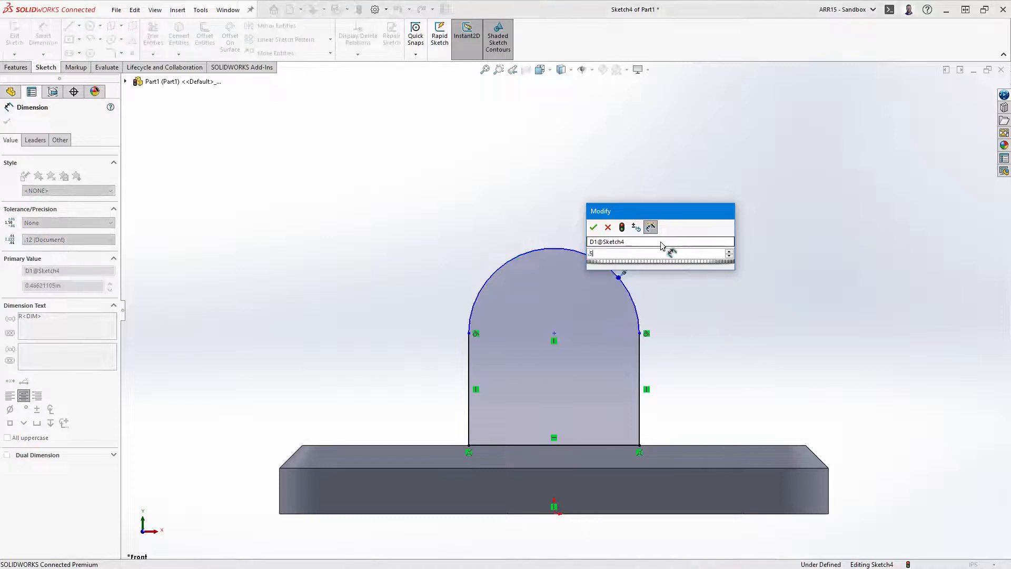
{"action": "left_click", "coordinate": [593, 227]}
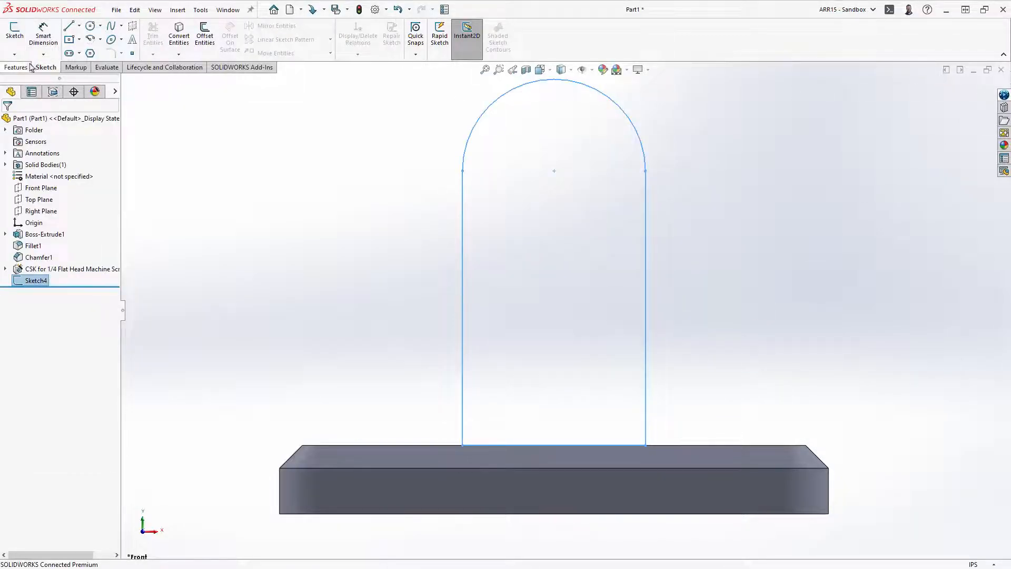
Step: Extrude the tab sketch 0.375 in Mid Plane into Boss-Extrude2
{"action": "left_click", "coordinate": [18, 32]}
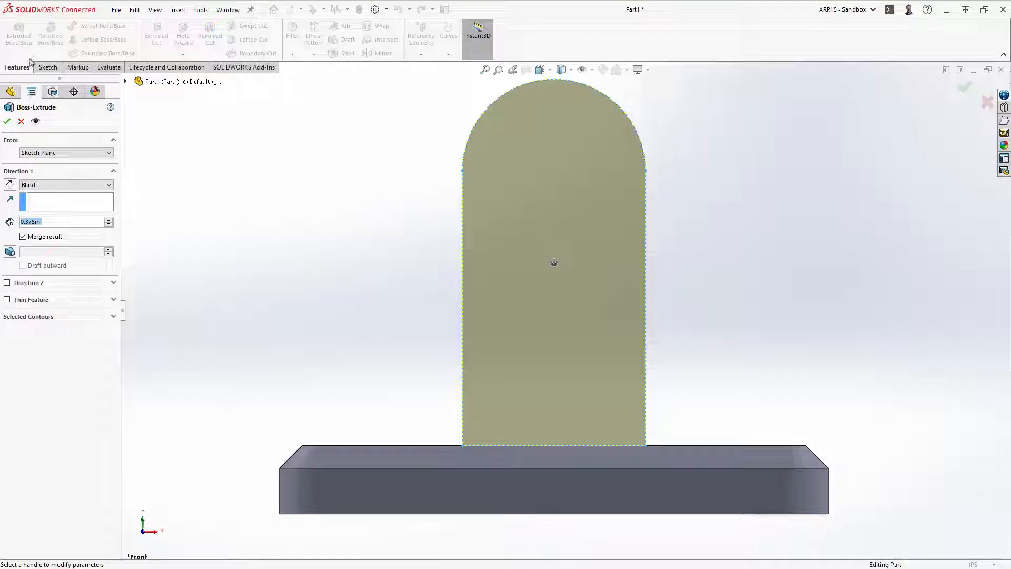
{"action": "left_click", "coordinate": [64, 184]}
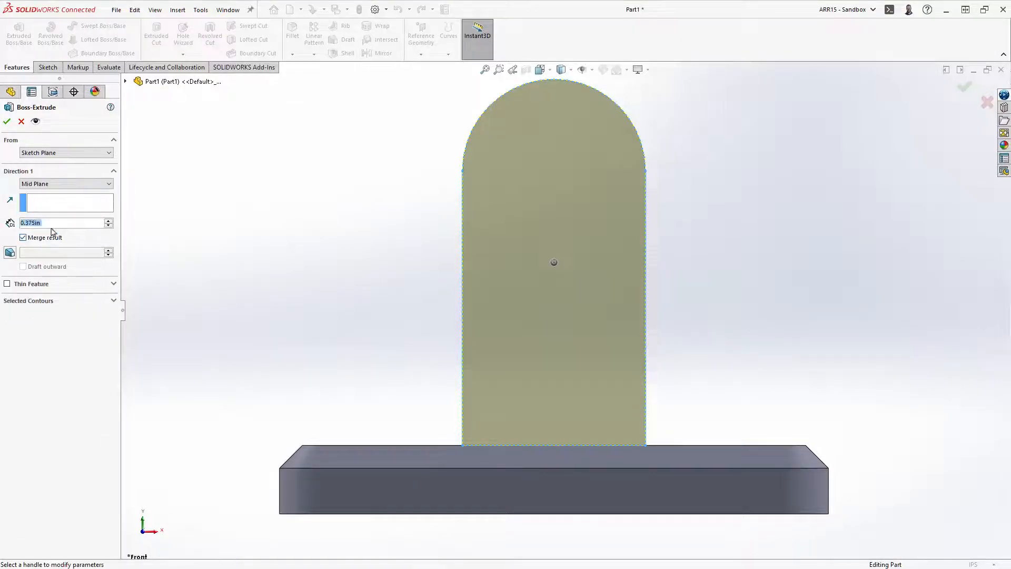
{"action": "left_click", "coordinate": [7, 122]}
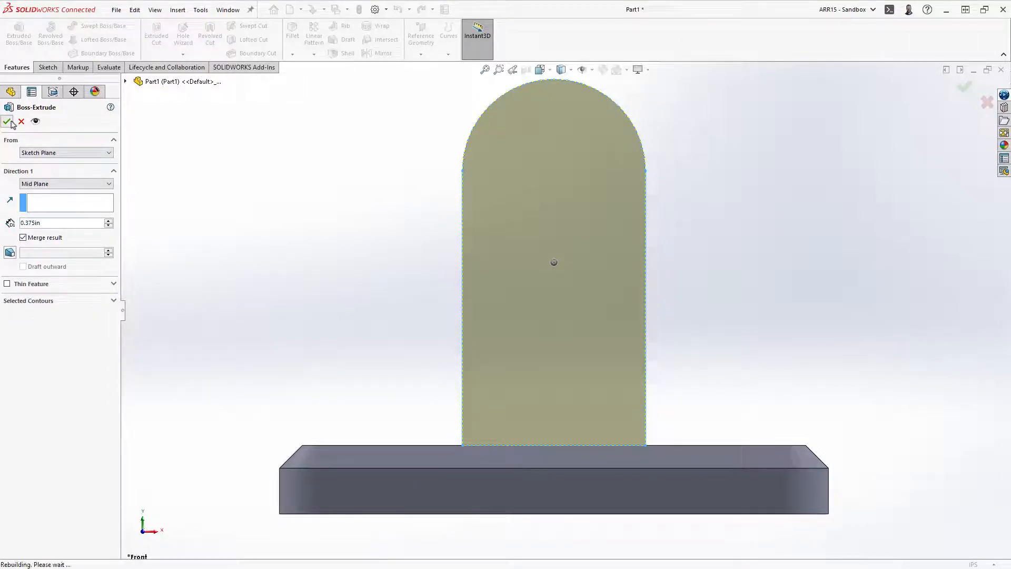
{"action": "left_click", "coordinate": [7, 122]}
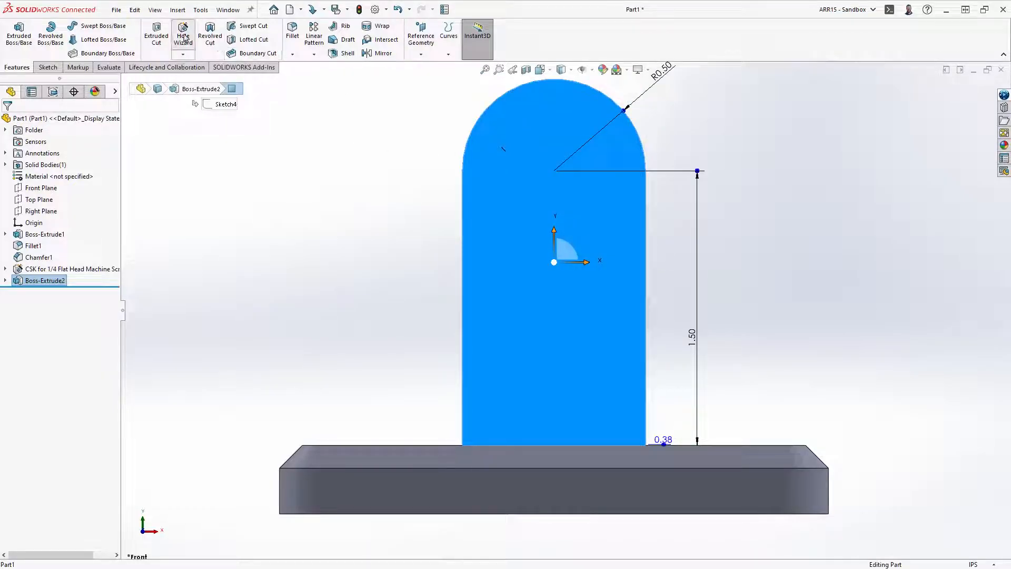
Step: Drill a 1/4 in Through All clearance hole near the tab's rounded top
{"action": "left_click", "coordinate": [183, 35]}
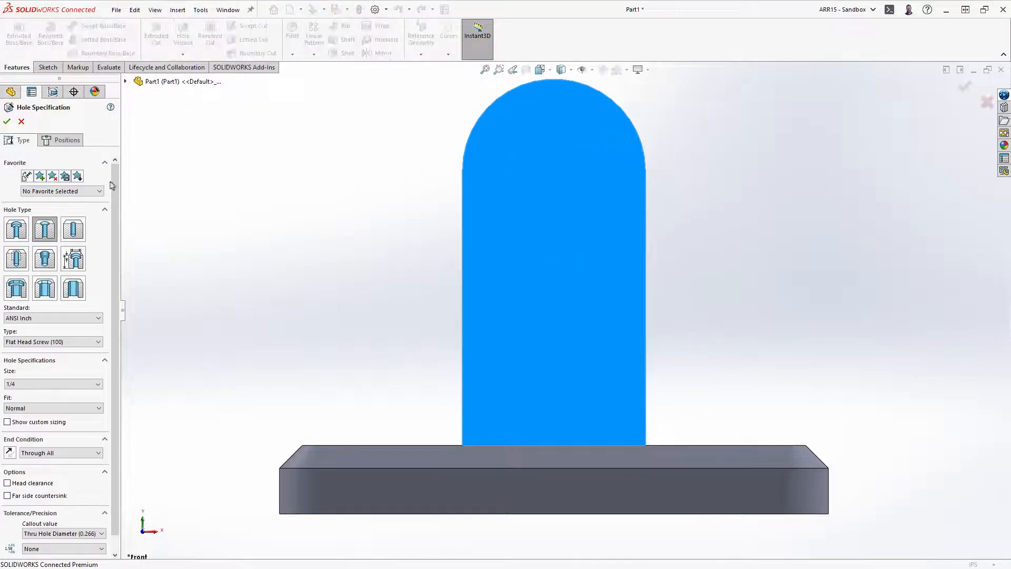
{"action": "left_click", "coordinate": [72, 229]}
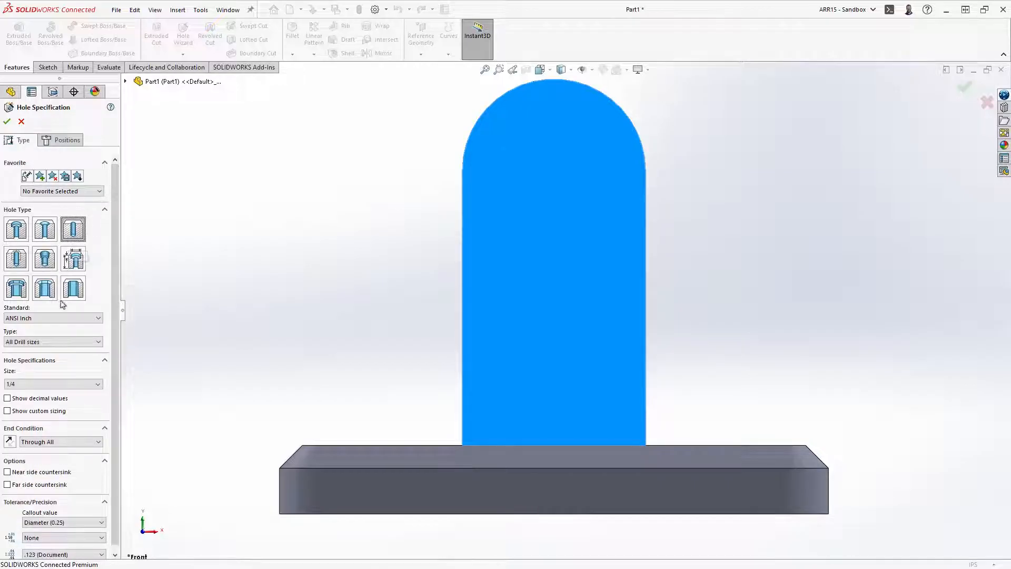
{"action": "left_click", "coordinate": [51, 341]}
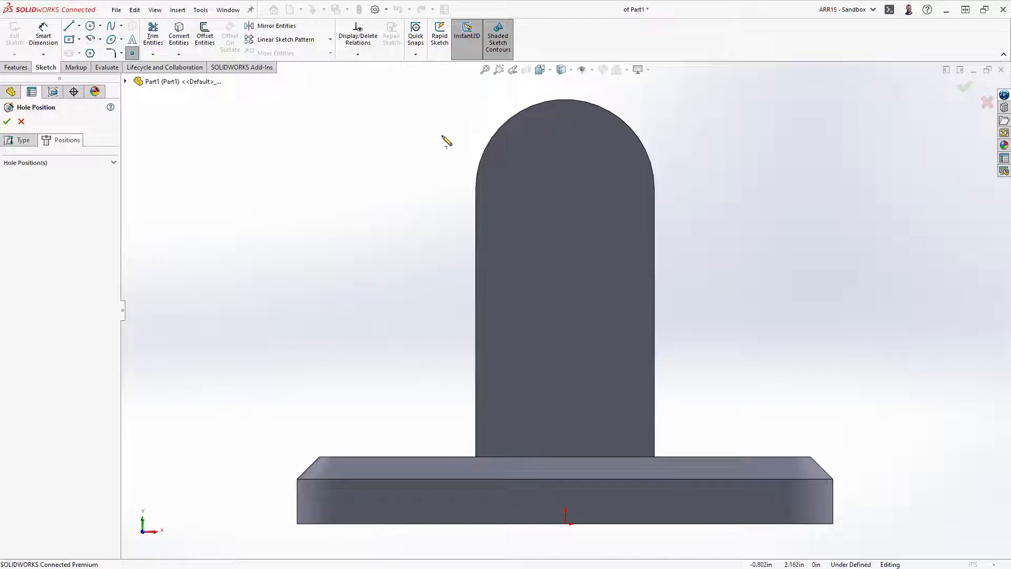
{"action": "left_click", "coordinate": [566, 190]}
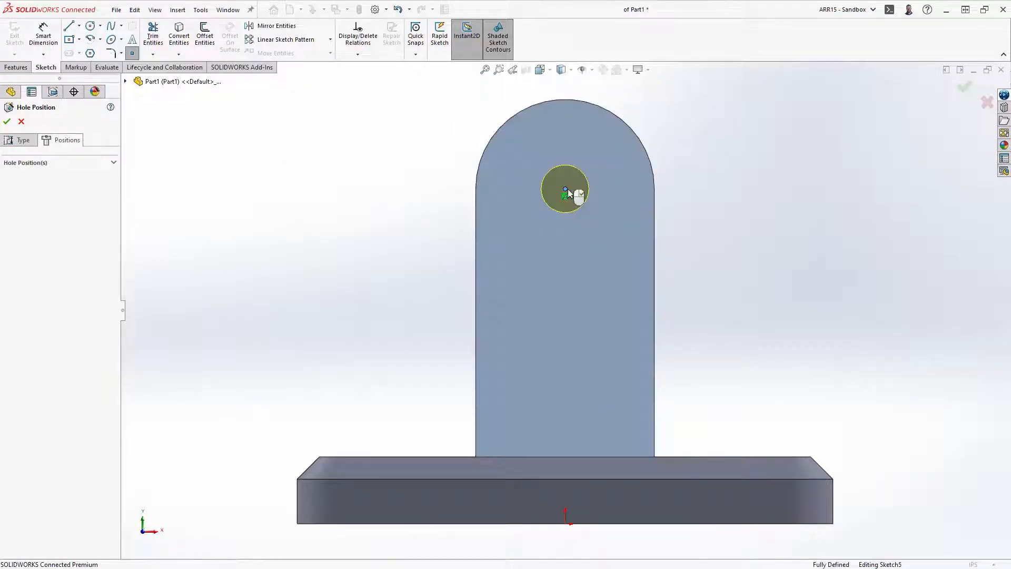
{"action": "left_click", "coordinate": [7, 121]}
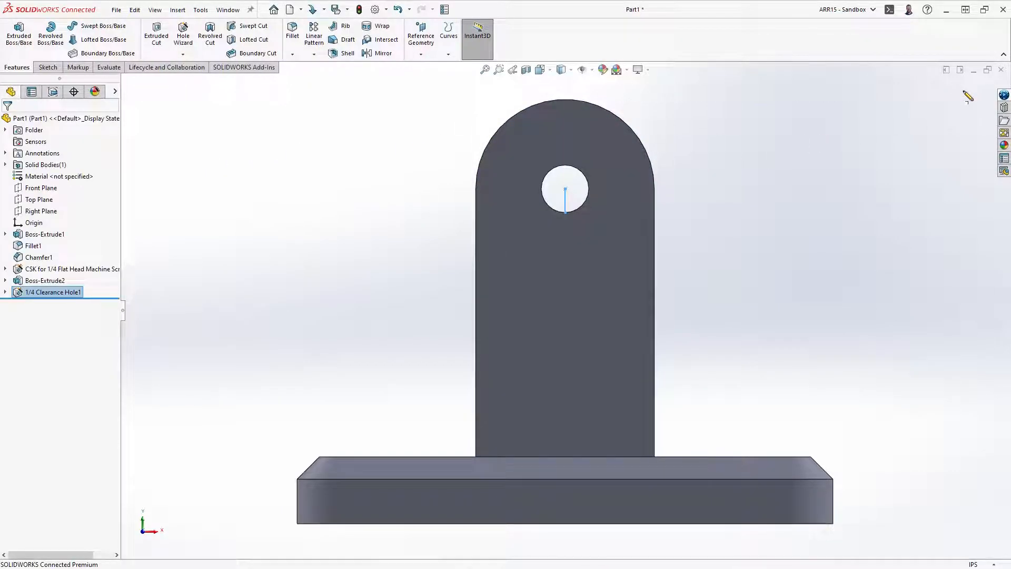
{"action": "left_click", "coordinate": [655, 113]}
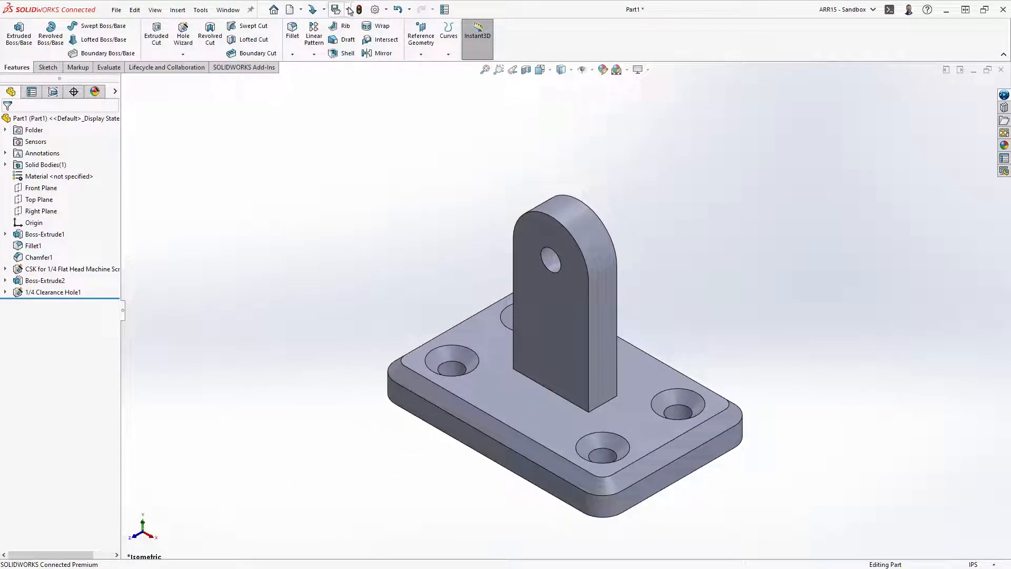
Step: Start saving the part to 3DEXPERIENCE under the name Mount_1
{"action": "left_click", "coordinate": [345, 9]}
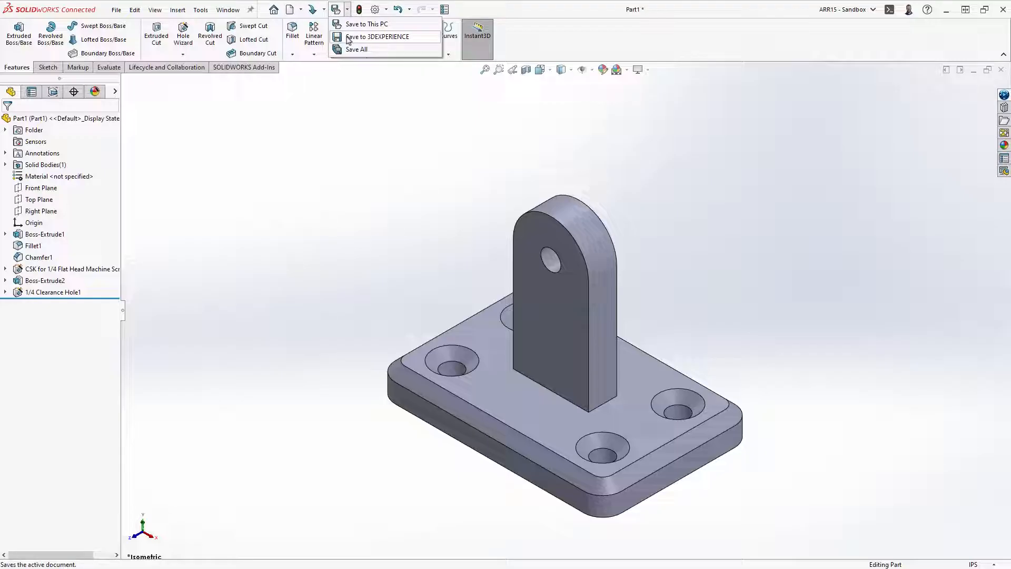
{"action": "left_click", "coordinate": [366, 24]}
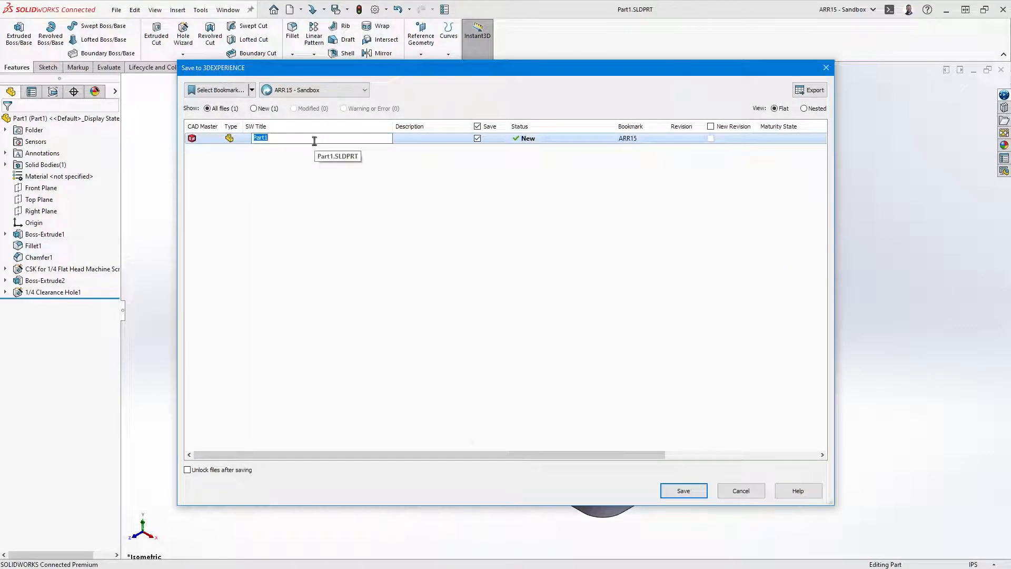
{"action": "type", "text": "Mount_t"}
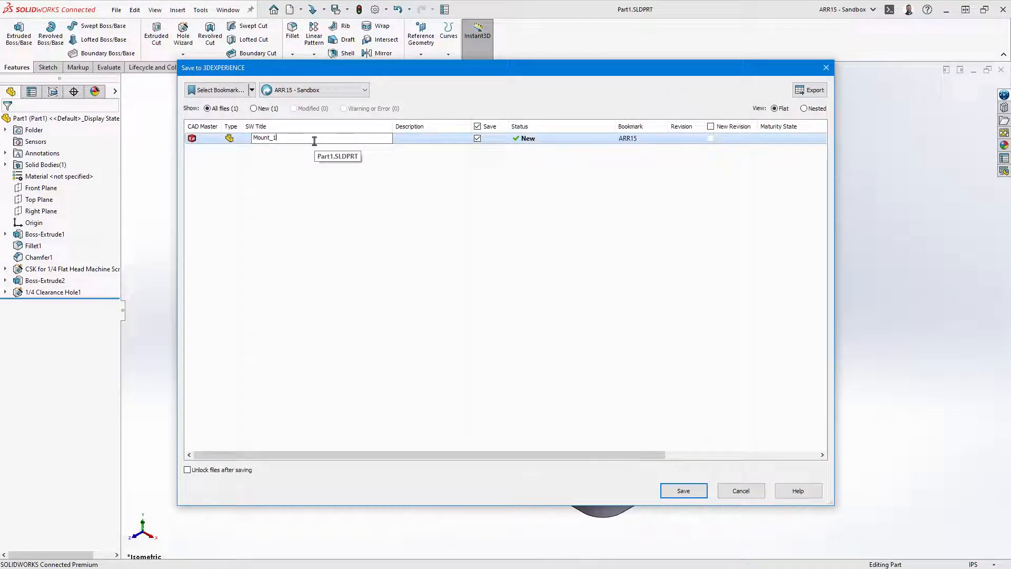
{"action": "left_click", "coordinate": [683, 491]}
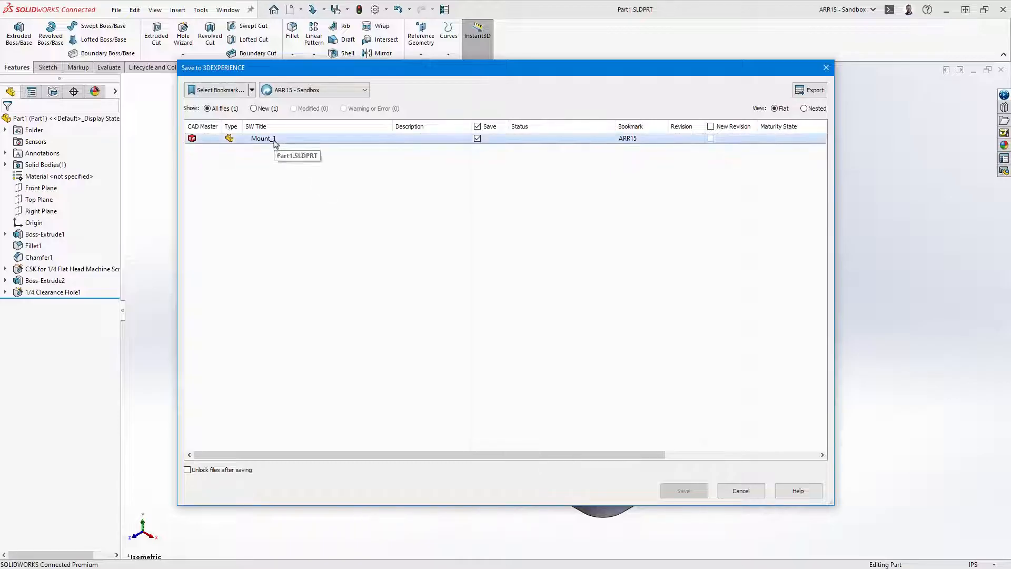
Step: Assign the Makers - Rod Holder bookmark to Mount_1 and complete the save
{"action": "left_click", "coordinate": [219, 90]}
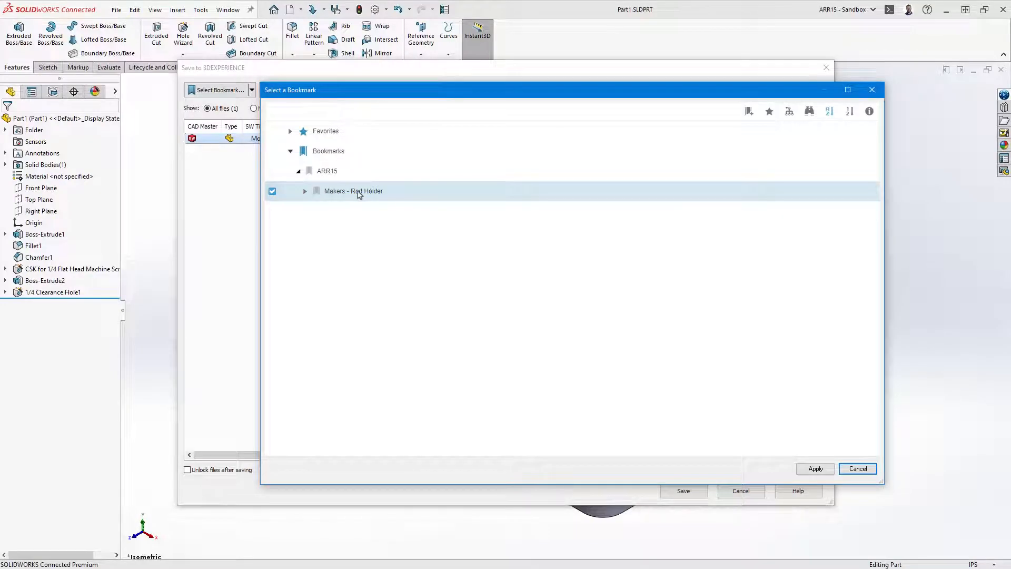
{"action": "left_click", "coordinate": [748, 111]}
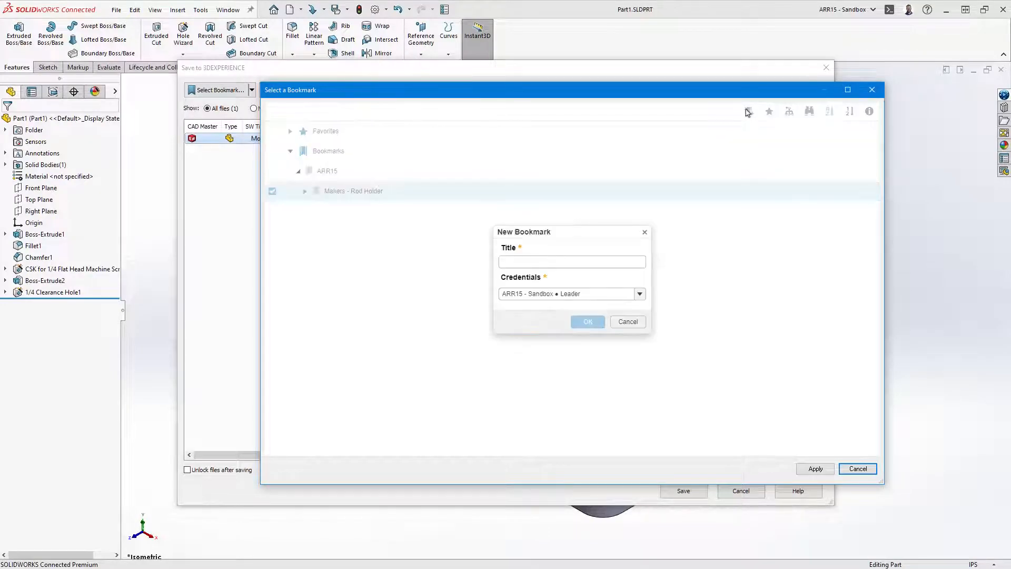
{"action": "left_click", "coordinate": [626, 322]}
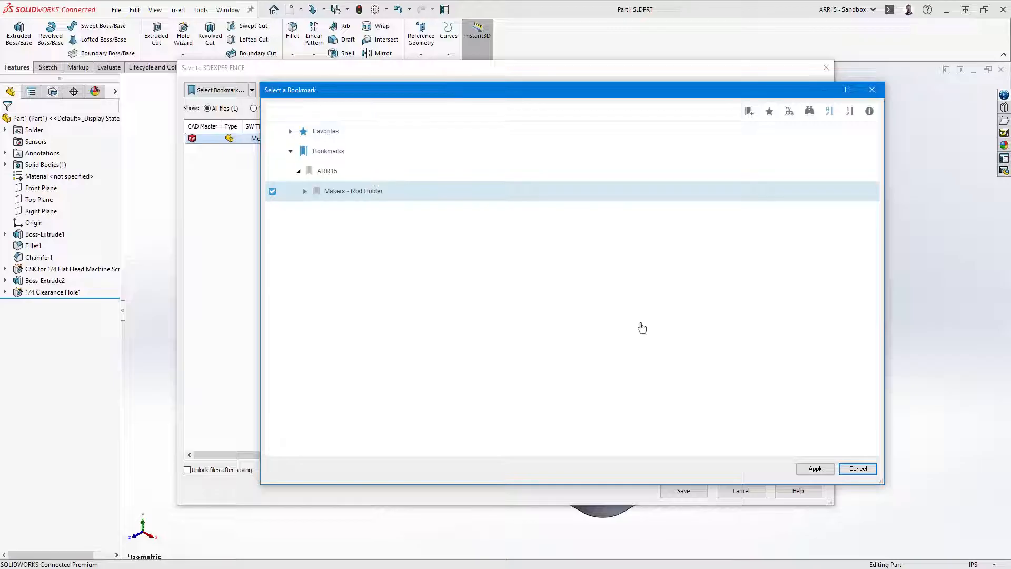
{"action": "left_click", "coordinate": [815, 468]}
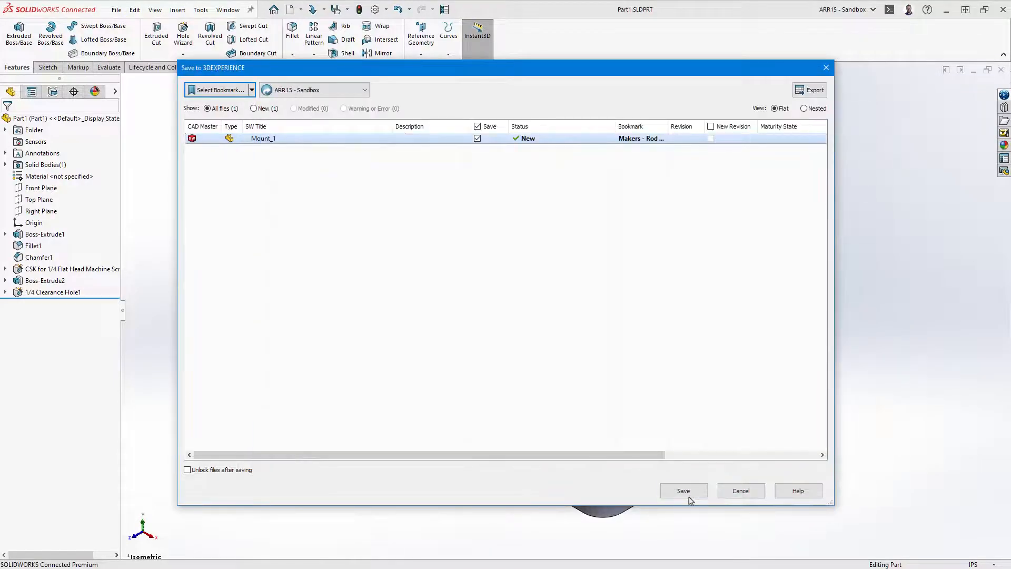
{"action": "left_click", "coordinate": [683, 490]}
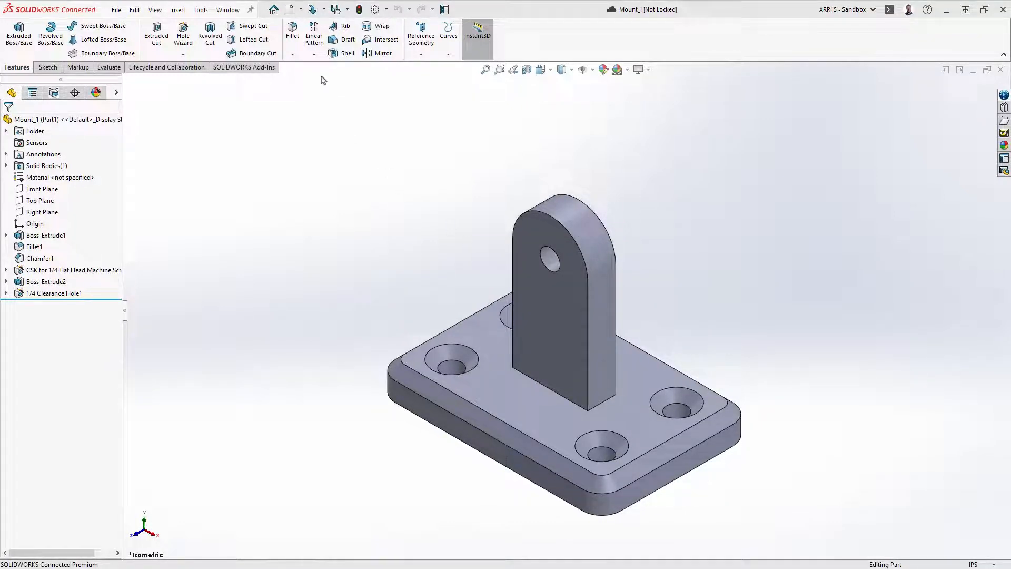
Step: Create Assem1 from the part with the Assembly template, fixing Mount_1 at the origin
{"action": "left_click", "coordinate": [290, 9]}
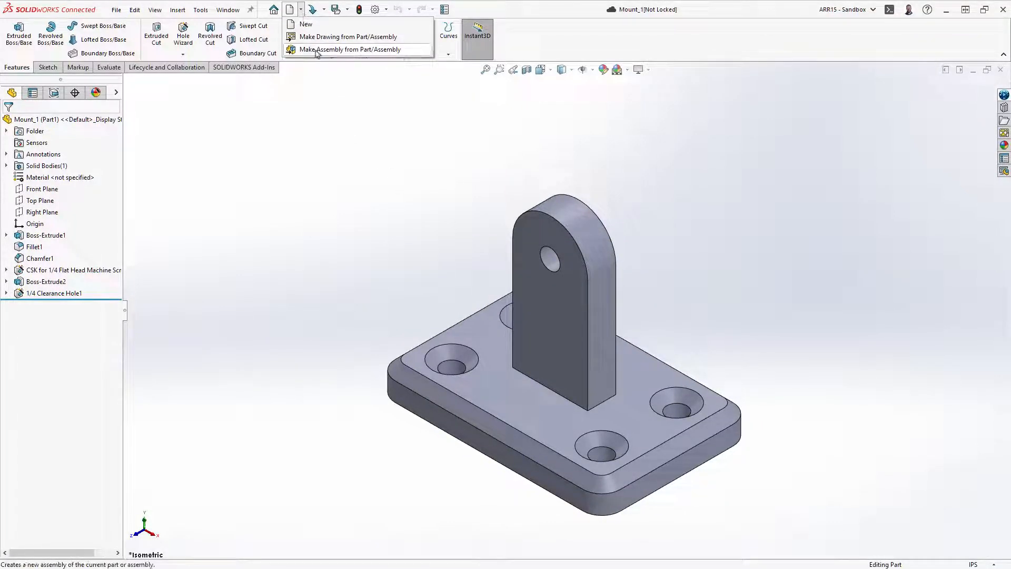
{"action": "left_click", "coordinate": [348, 49]}
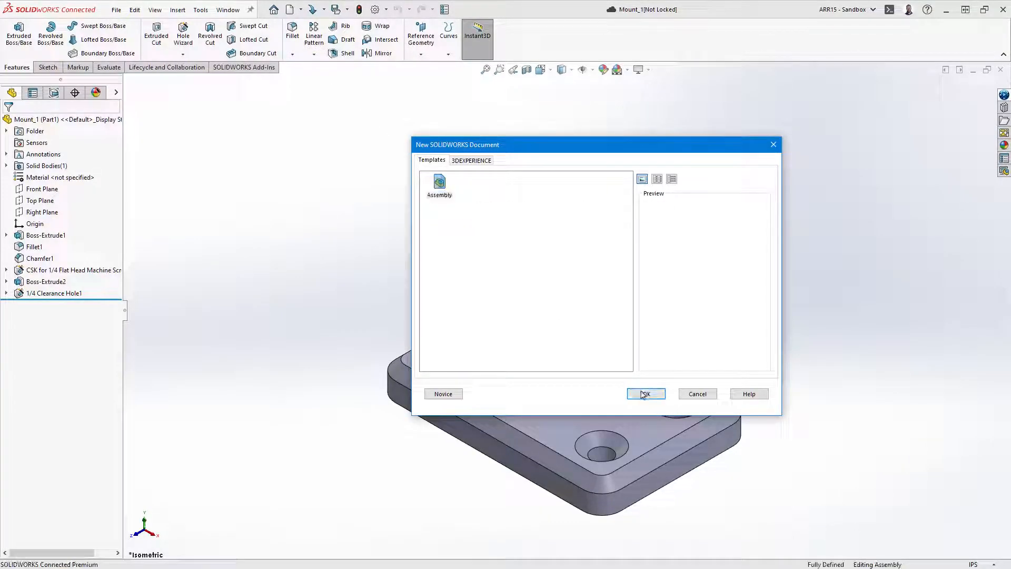
{"action": "left_click", "coordinate": [645, 393]}
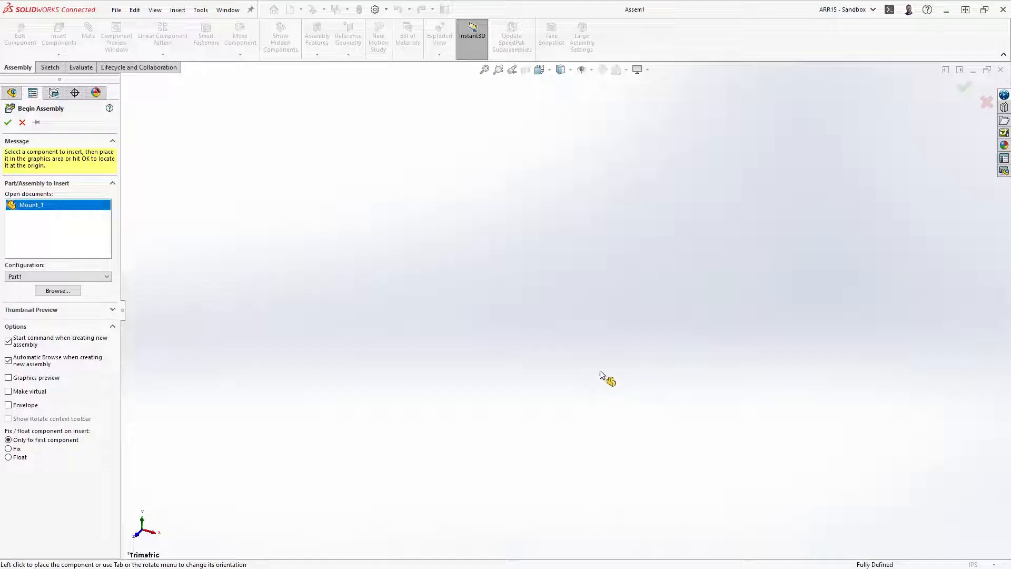
{"action": "mouse_move", "coordinate": [31, 134]}
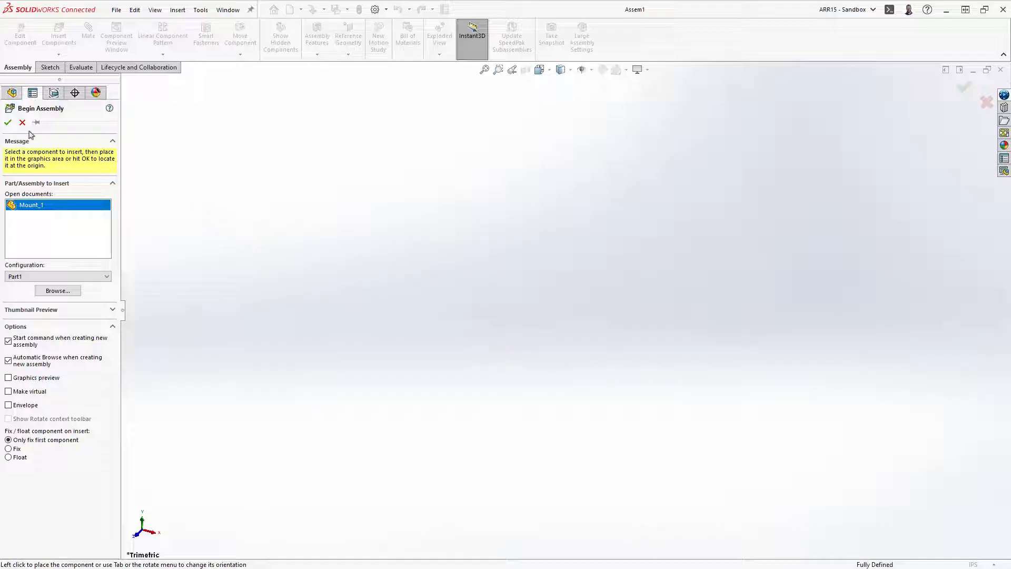
{"action": "left_click", "coordinate": [8, 123]}
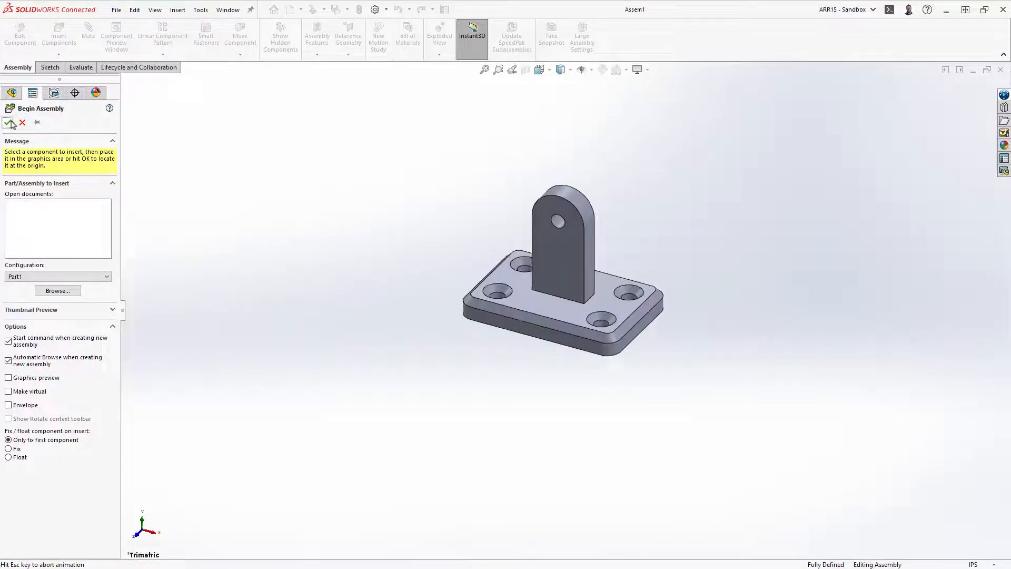
{"action": "left_click", "coordinate": [10, 123]}
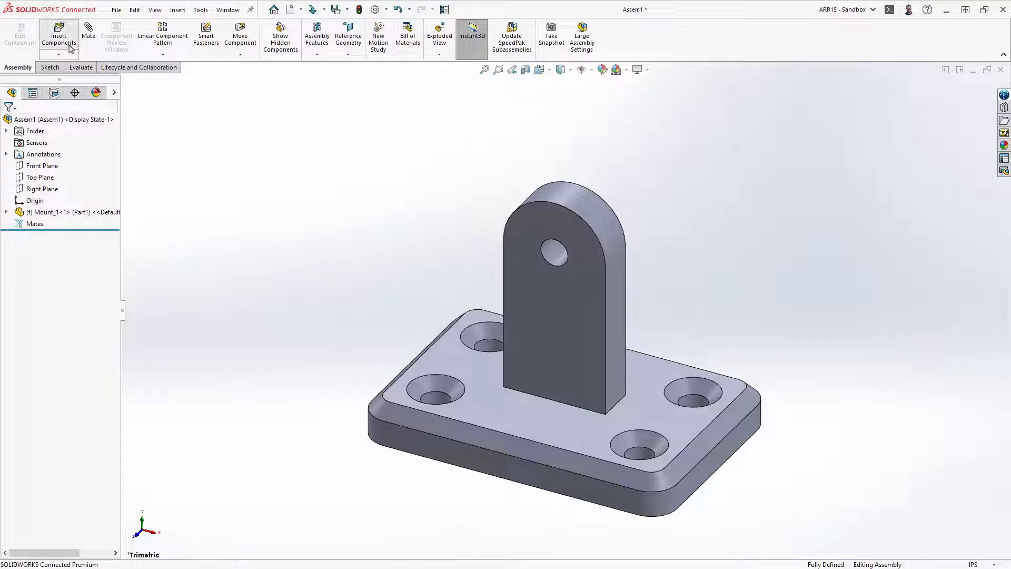
Step: Insert CAD-00009888 and Clamping Handle with Threaded Stud from the Makers - Rod Holder bookmark
{"action": "left_click", "coordinate": [58, 36]}
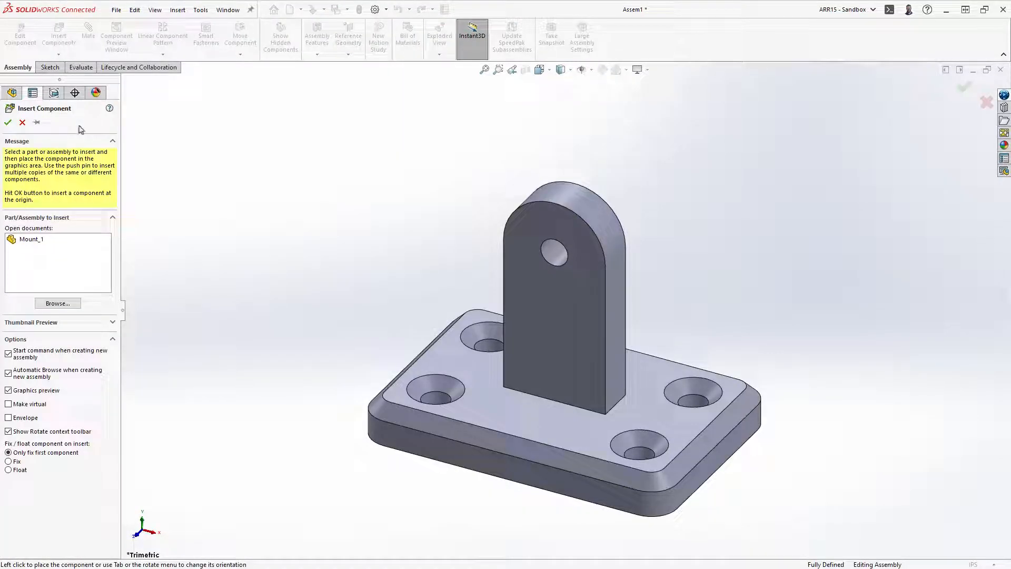
{"action": "left_click", "coordinate": [57, 303]}
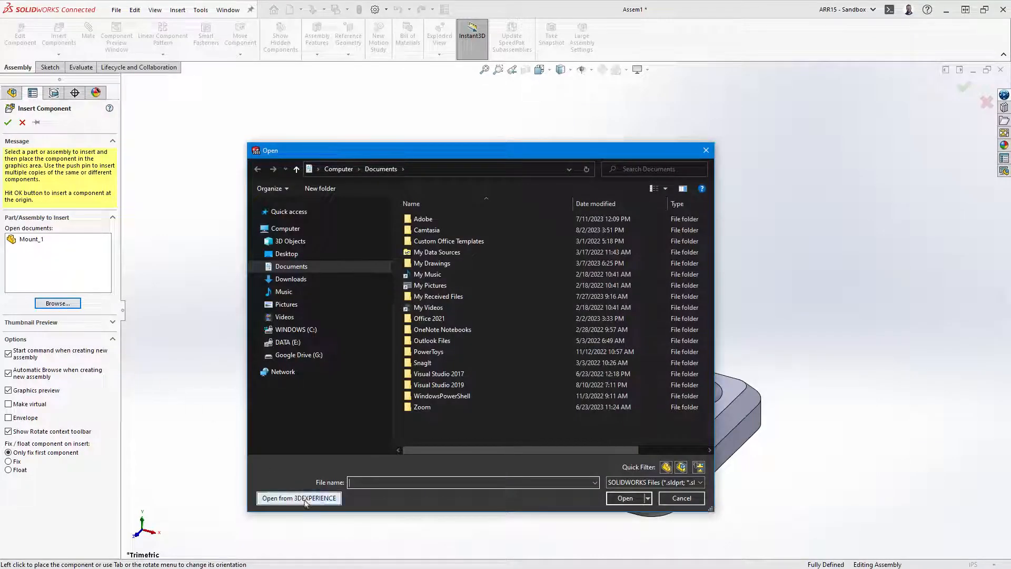
{"action": "left_click", "coordinate": [299, 497]}
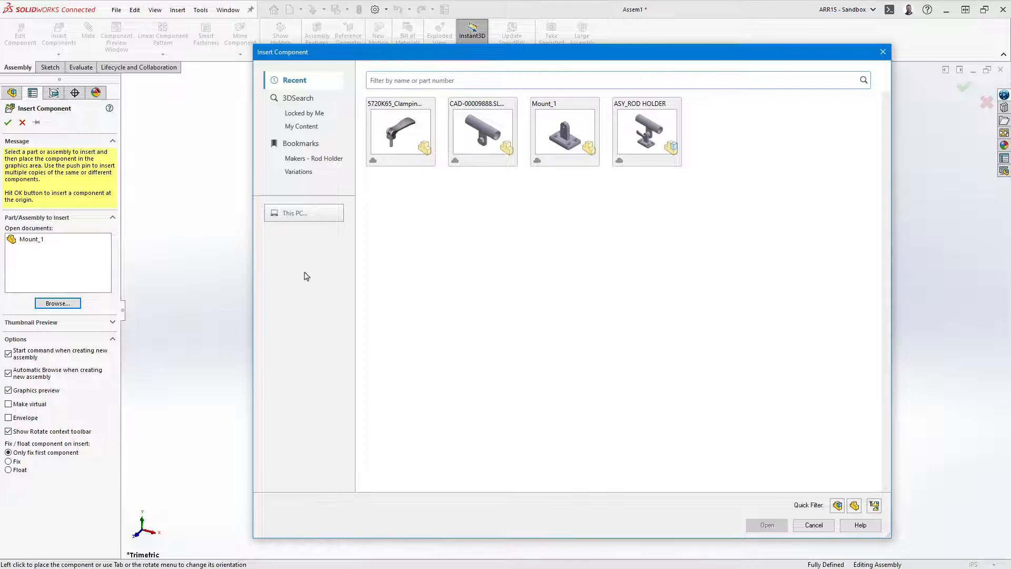
{"action": "left_click", "coordinate": [313, 158]}
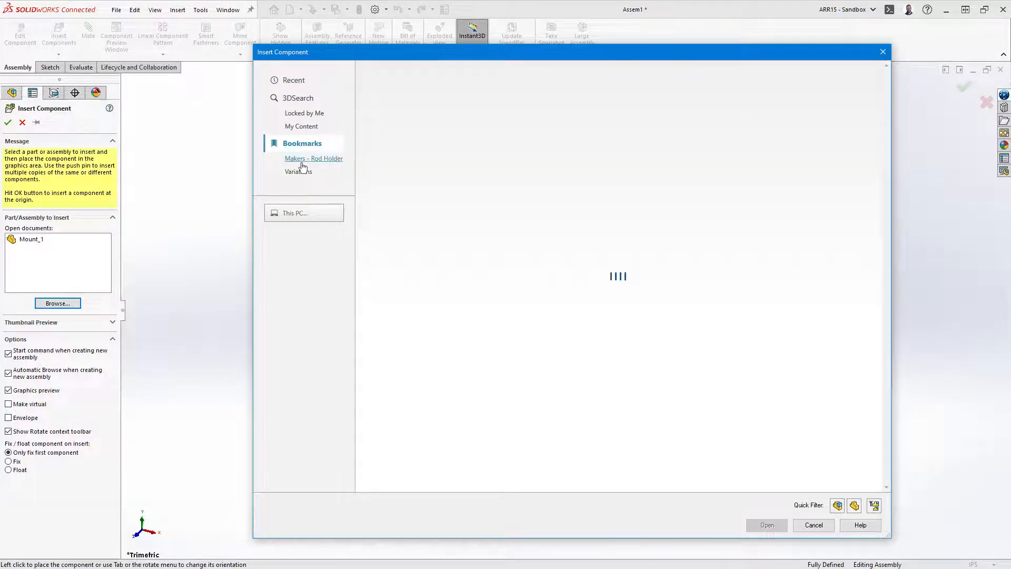
{"action": "left_click", "coordinate": [301, 143]}
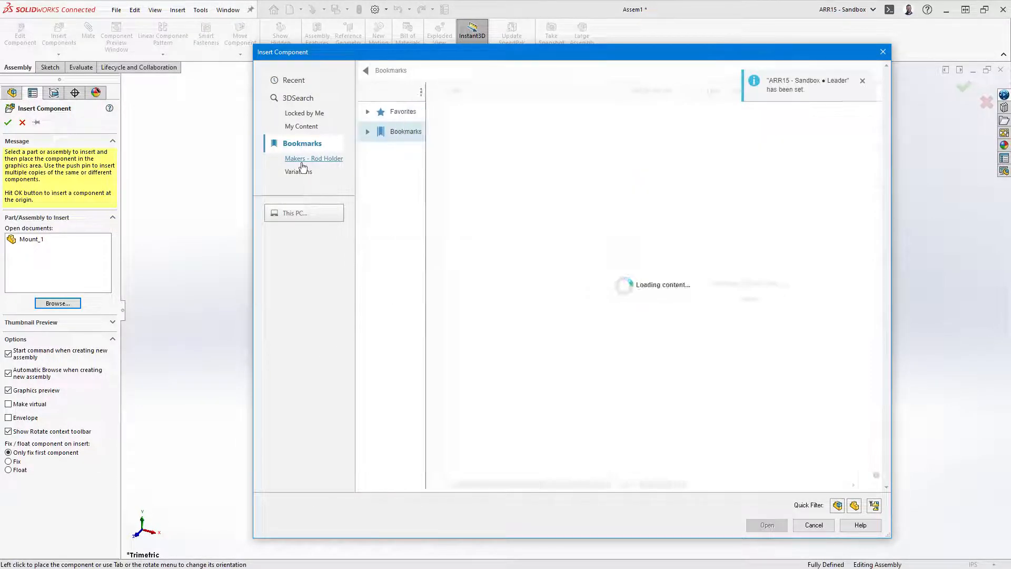
{"action": "left_click", "coordinate": [314, 159]}
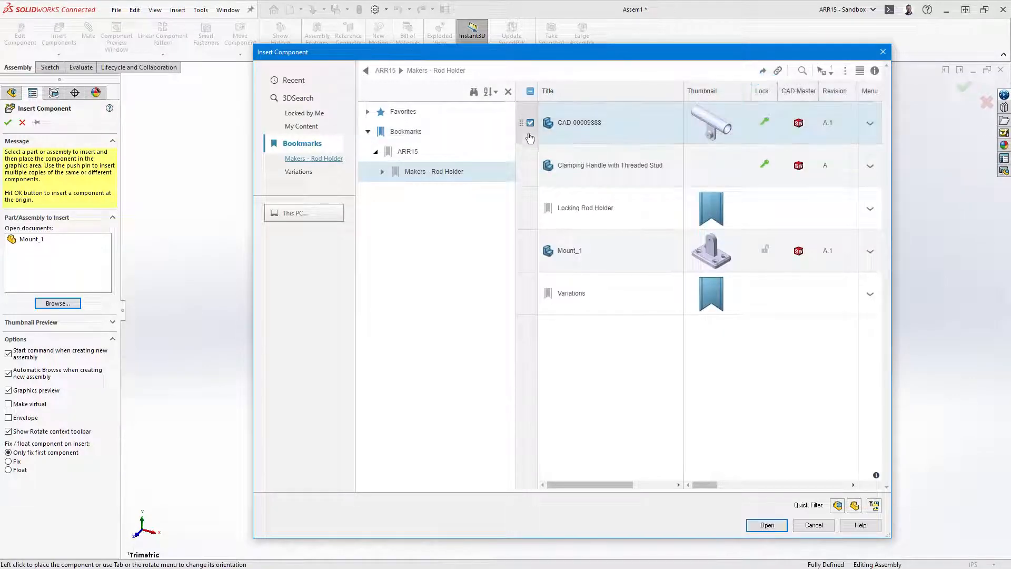
{"action": "left_click", "coordinate": [529, 165]}
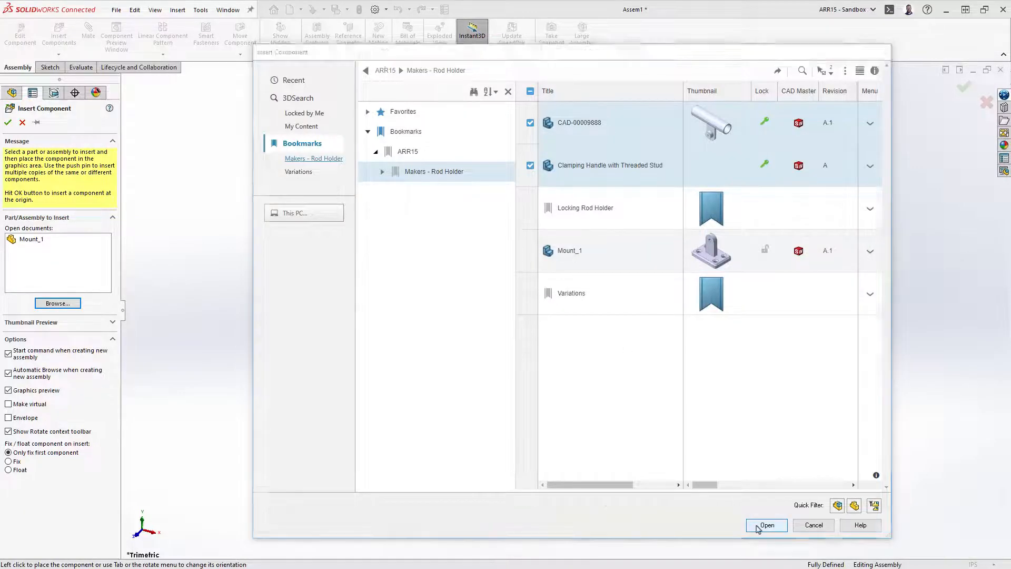
{"action": "left_click", "coordinate": [767, 525]}
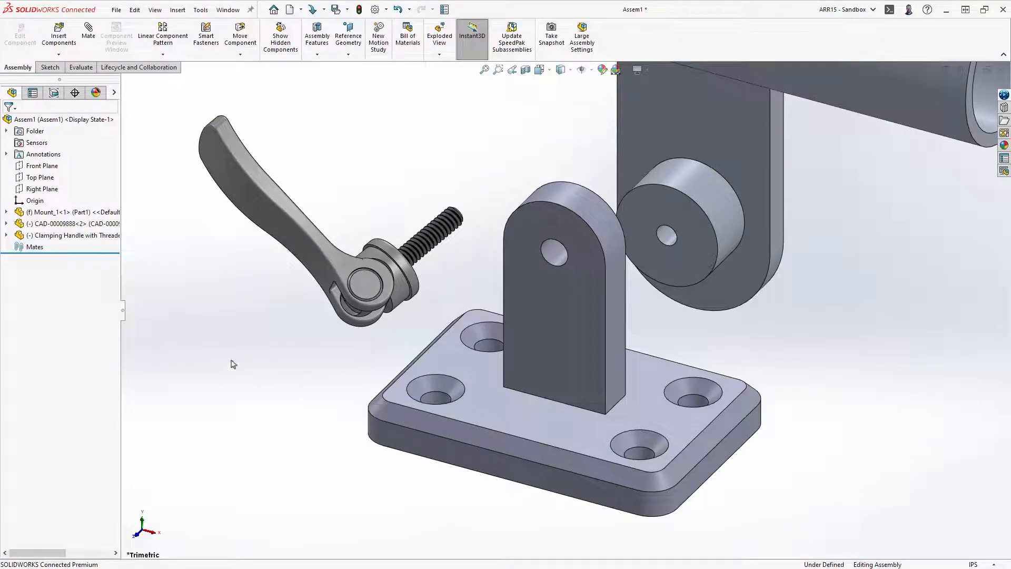
{"action": "mouse_move", "coordinate": [89, 37]}
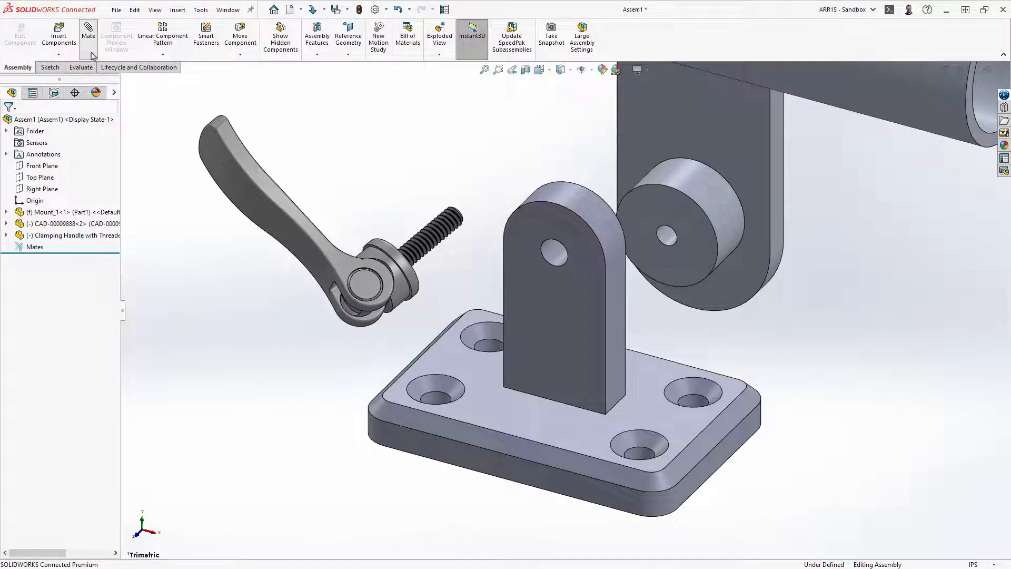
Step: Mate the tube and clamping handle onto Mount_1's tab with concentric and coincident mates
{"action": "left_click", "coordinate": [88, 35]}
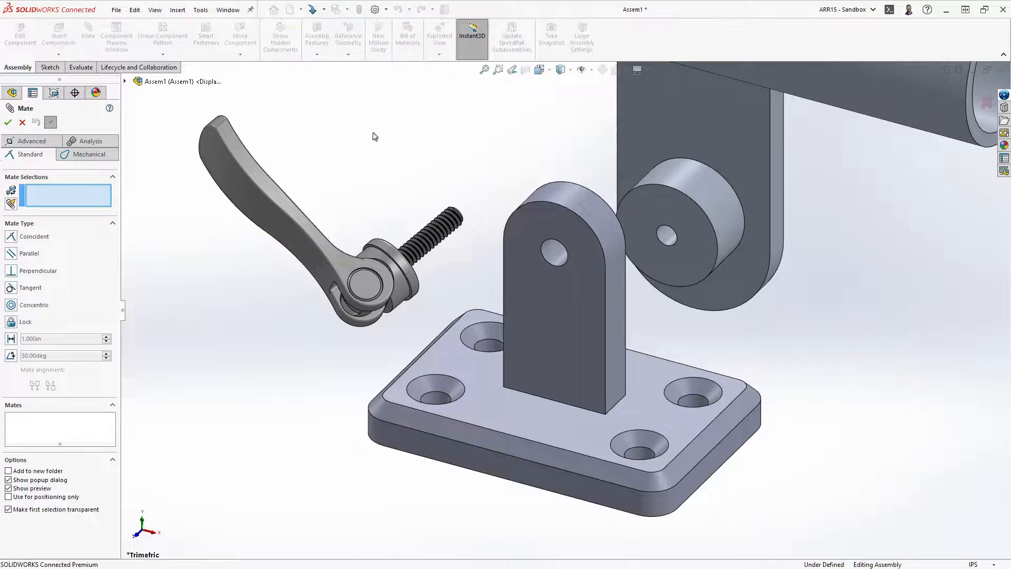
{"action": "left_click", "coordinate": [645, 194]}
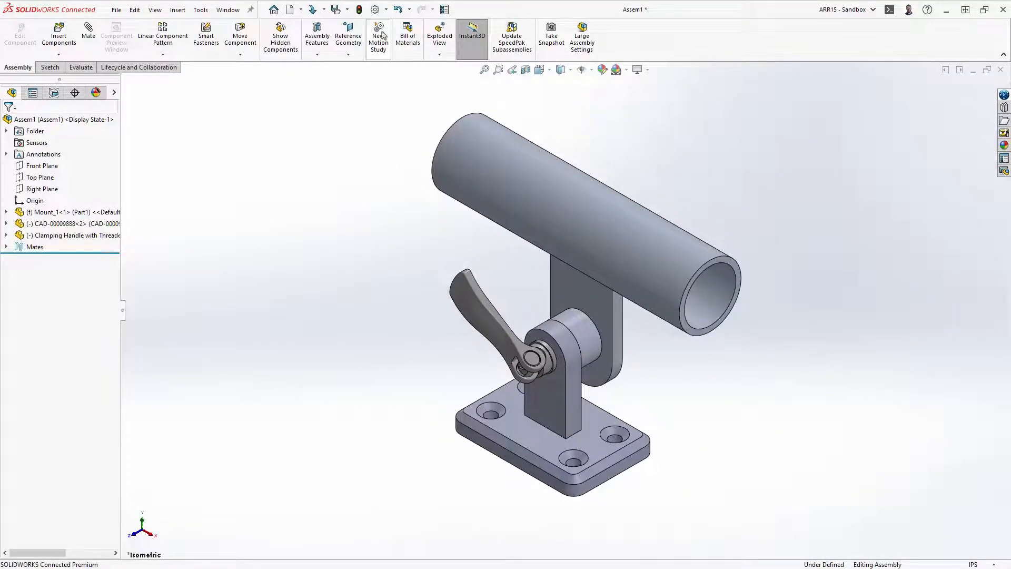
Step: Save the assembly to 3DEXPERIENCE as ASY_ROD HOLDER in the Makers - Rod Holder bookmark
{"action": "left_click", "coordinate": [335, 9]}
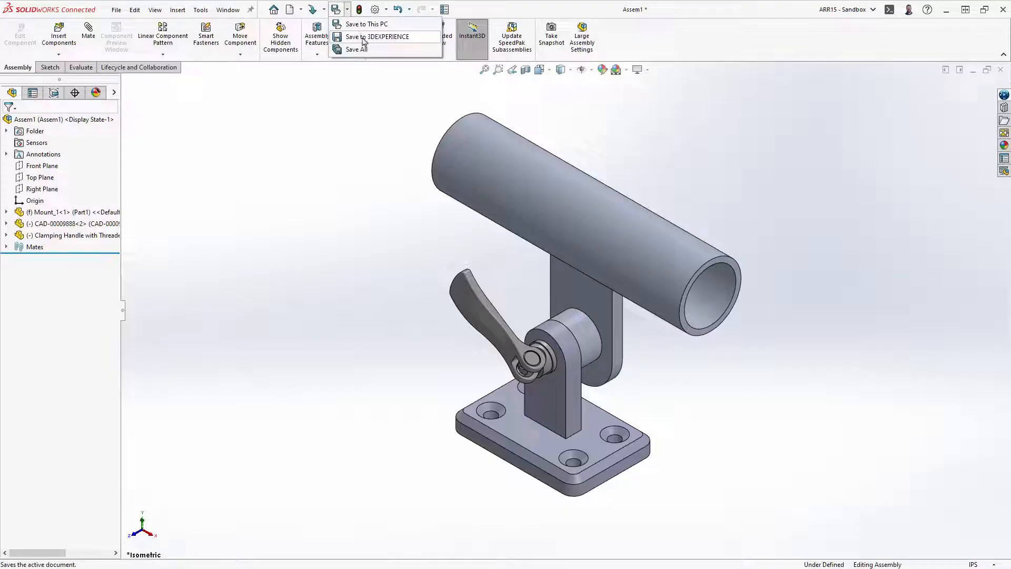
{"action": "left_click", "coordinate": [366, 23]}
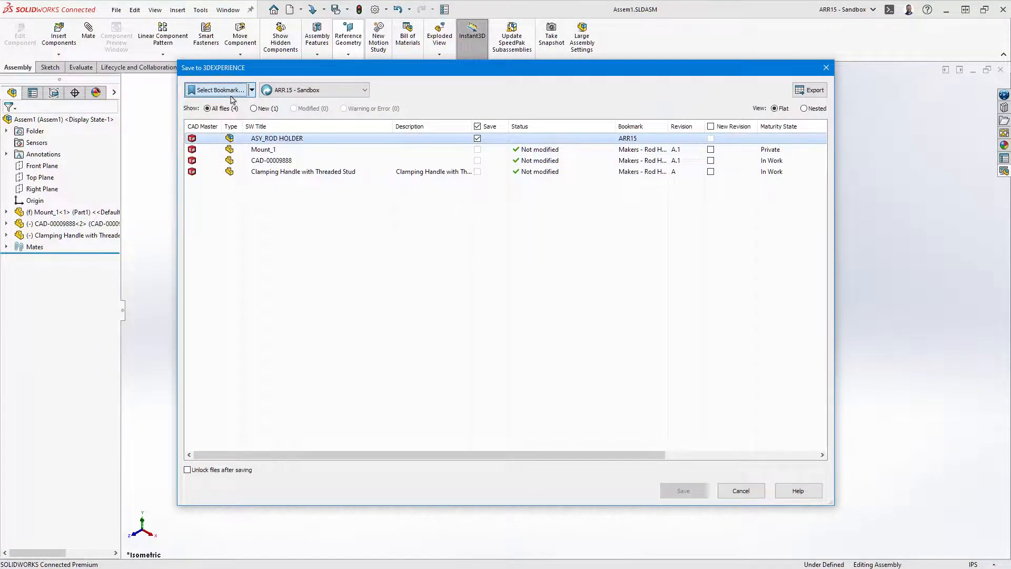
{"action": "left_click", "coordinate": [218, 90]}
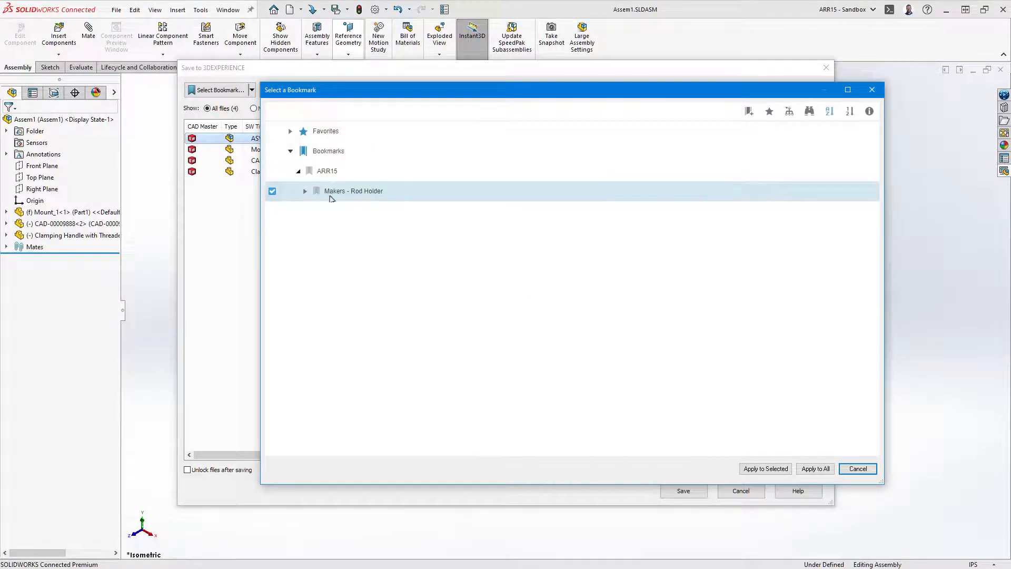
{"action": "left_click", "coordinate": [765, 468]}
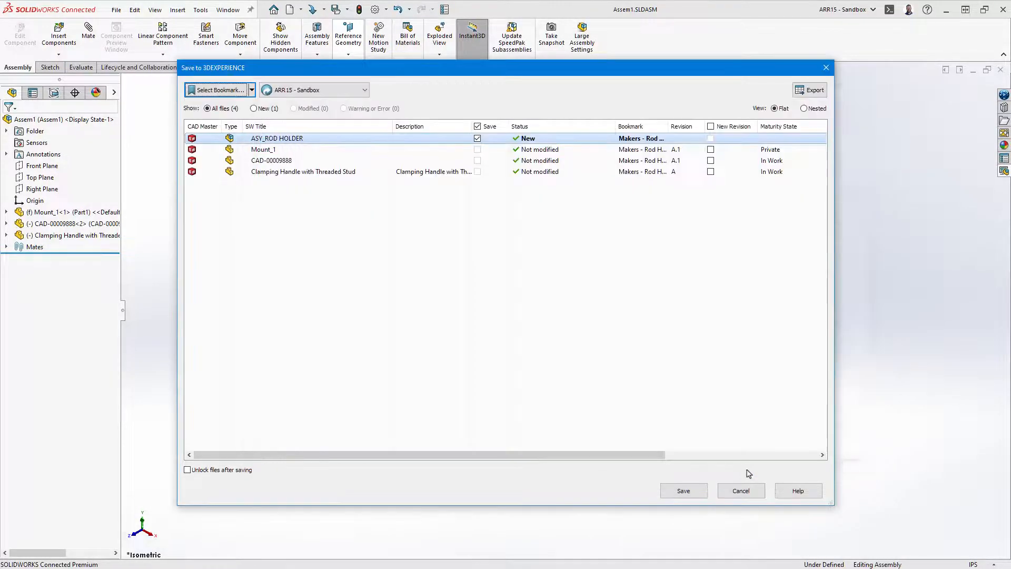
{"action": "left_click", "coordinate": [683, 491]}
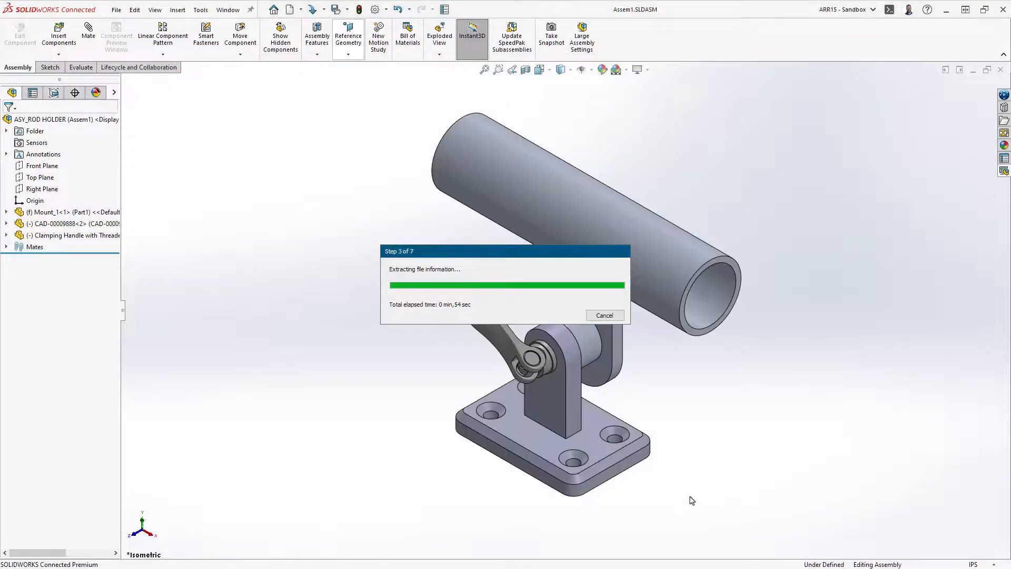